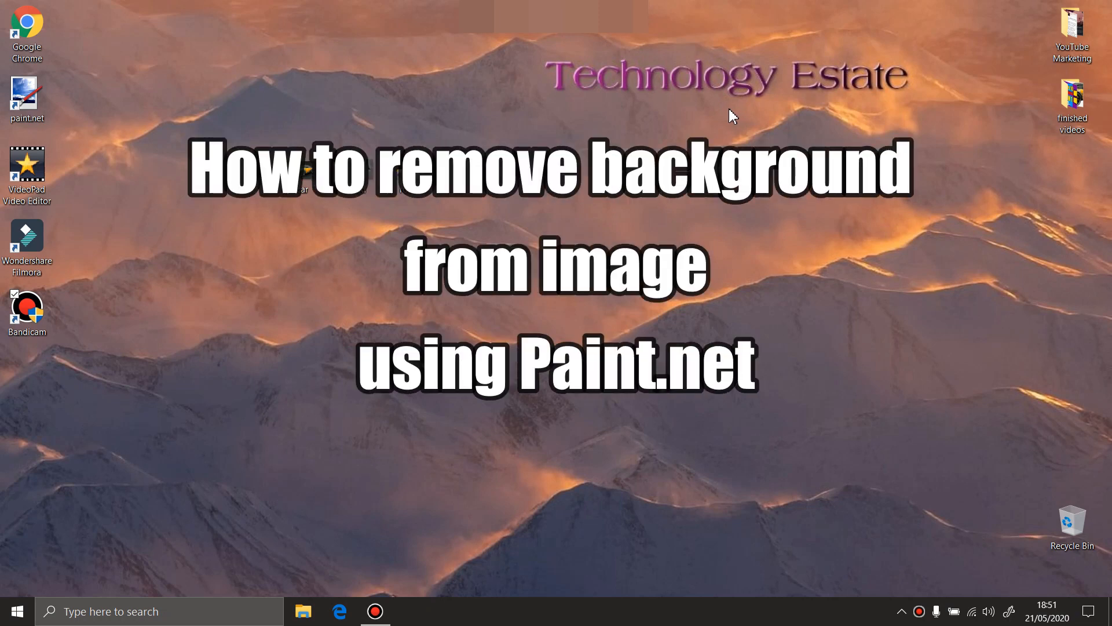
mouse_move(64, 116)
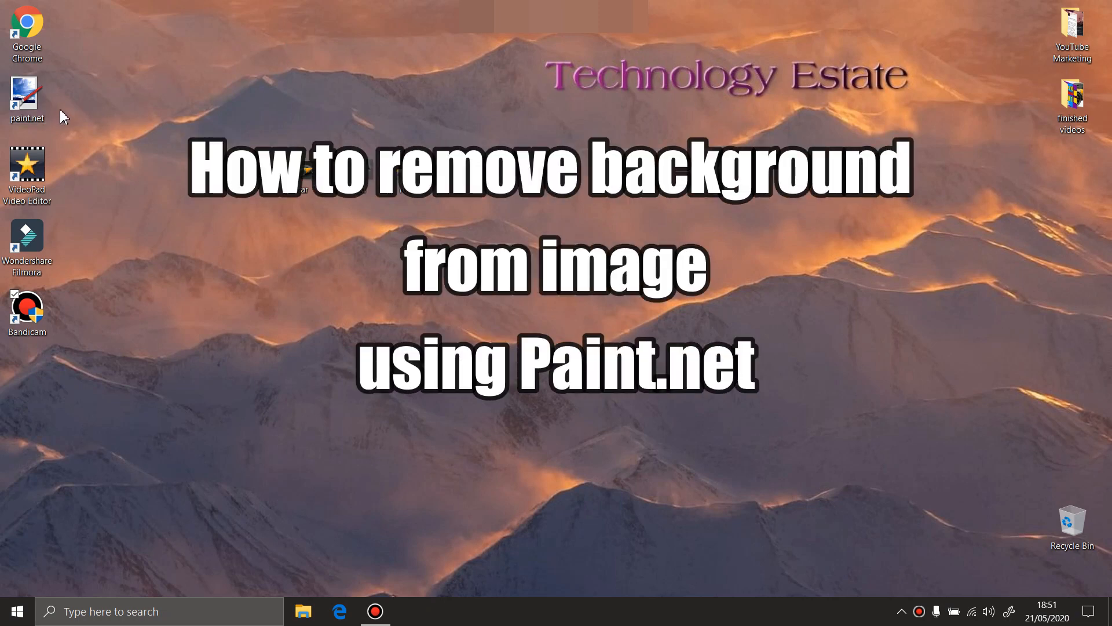
mouse_move(296, 132)
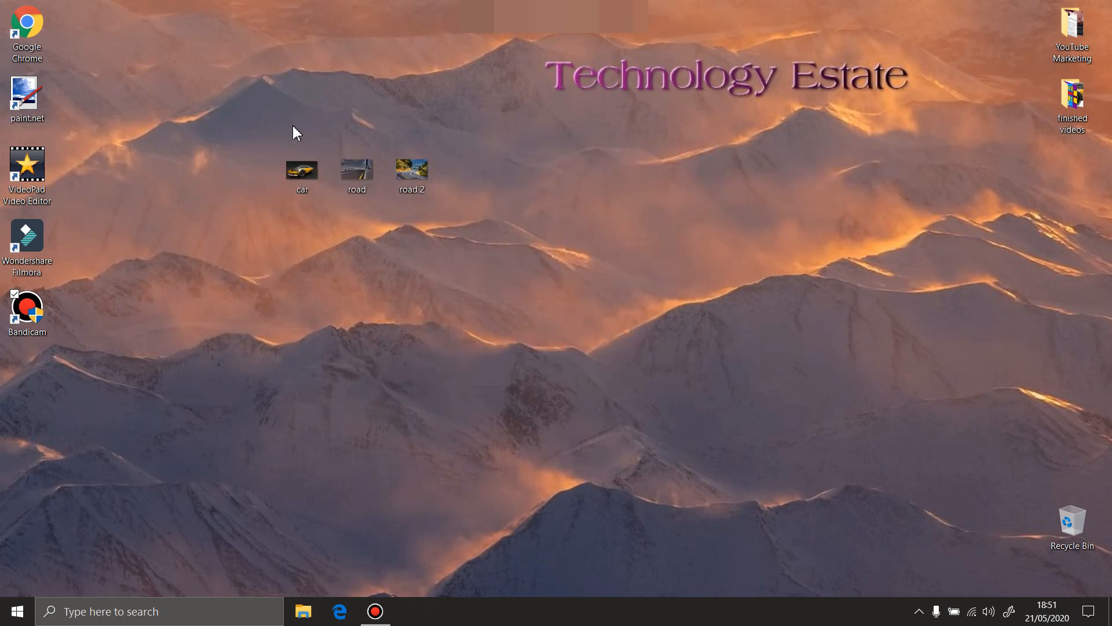
mouse_move(319, 83)
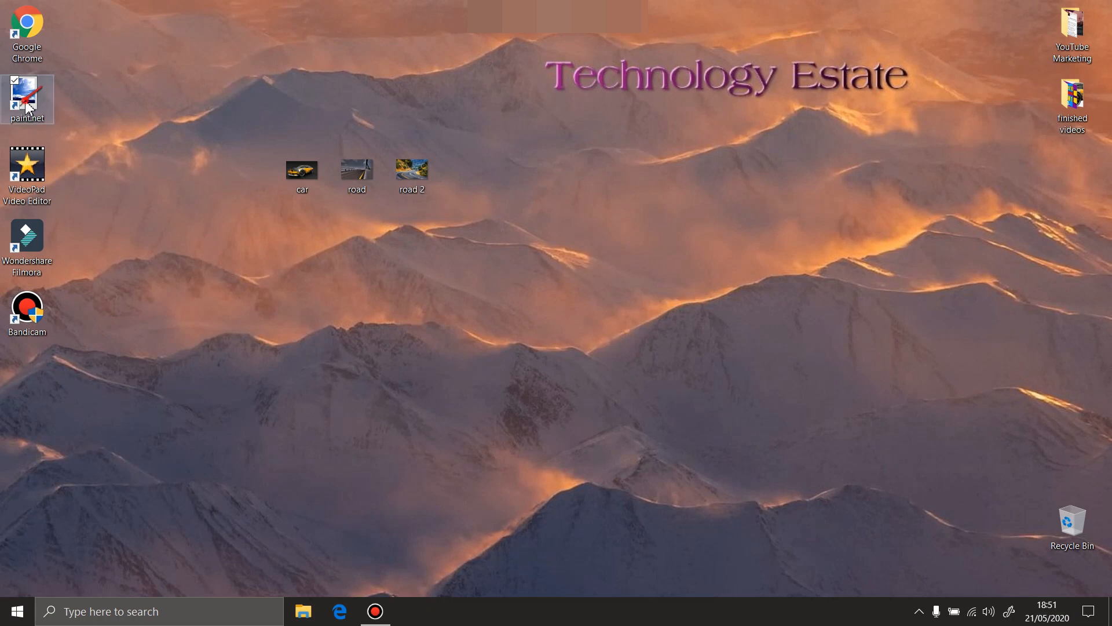
Launch Paint.NET from the desktop shortcut so a blank untitled canvas appears.
double_click(27, 98)
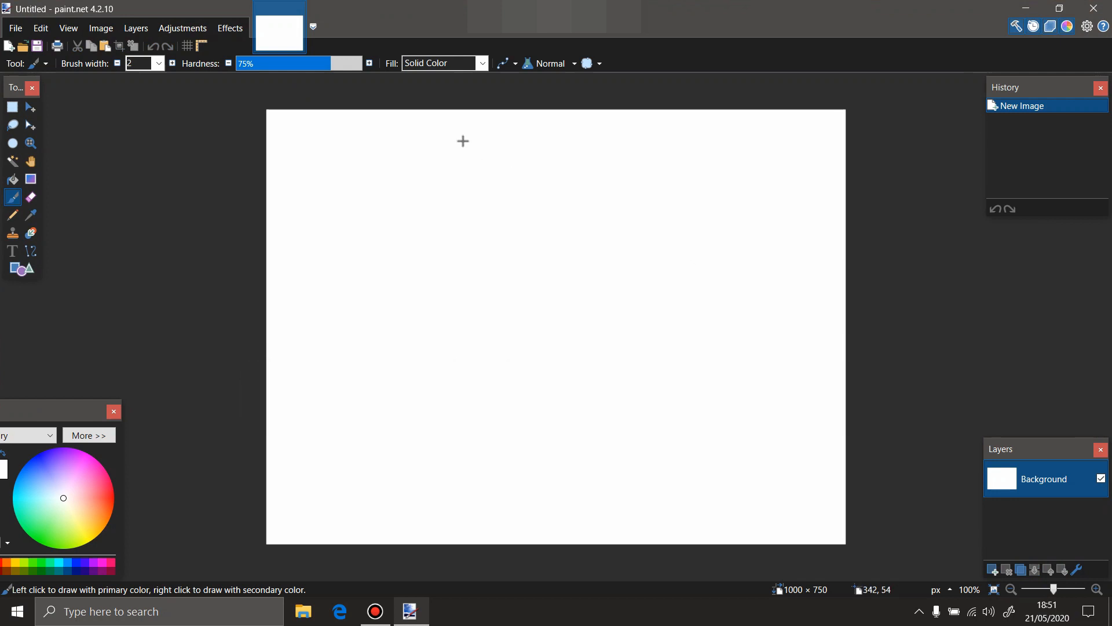
Load the car, road 2 and road photos from the Desktop together via the Open dialog.
click(14, 28)
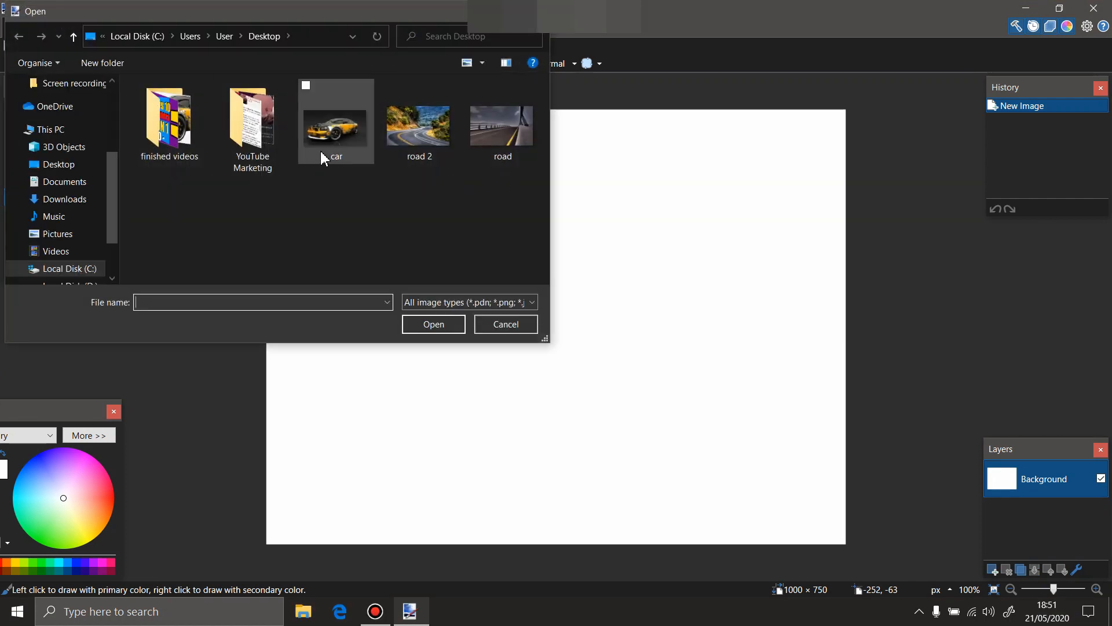
click(502, 127)
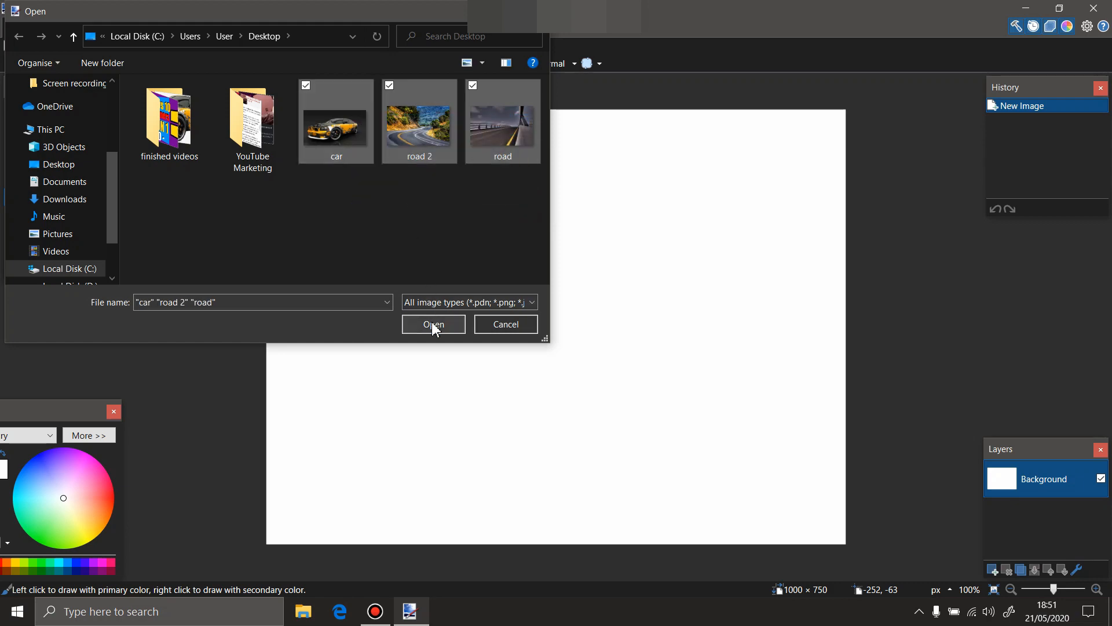
click(433, 324)
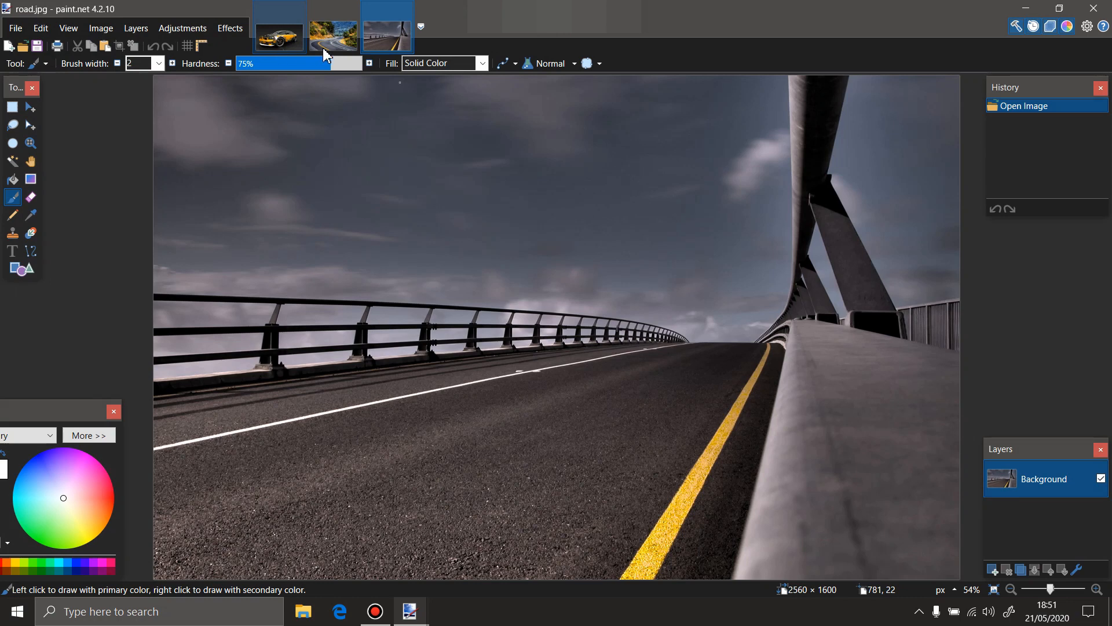
Cycle through the car, road 2 and road images, ending back on the car photo.
click(278, 37)
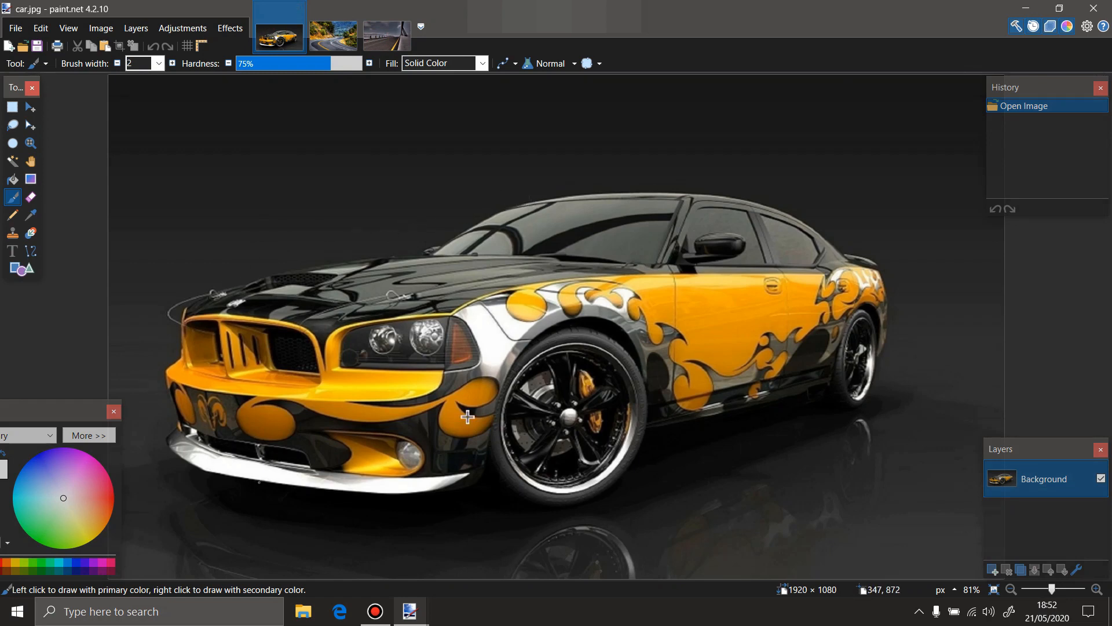
click(333, 36)
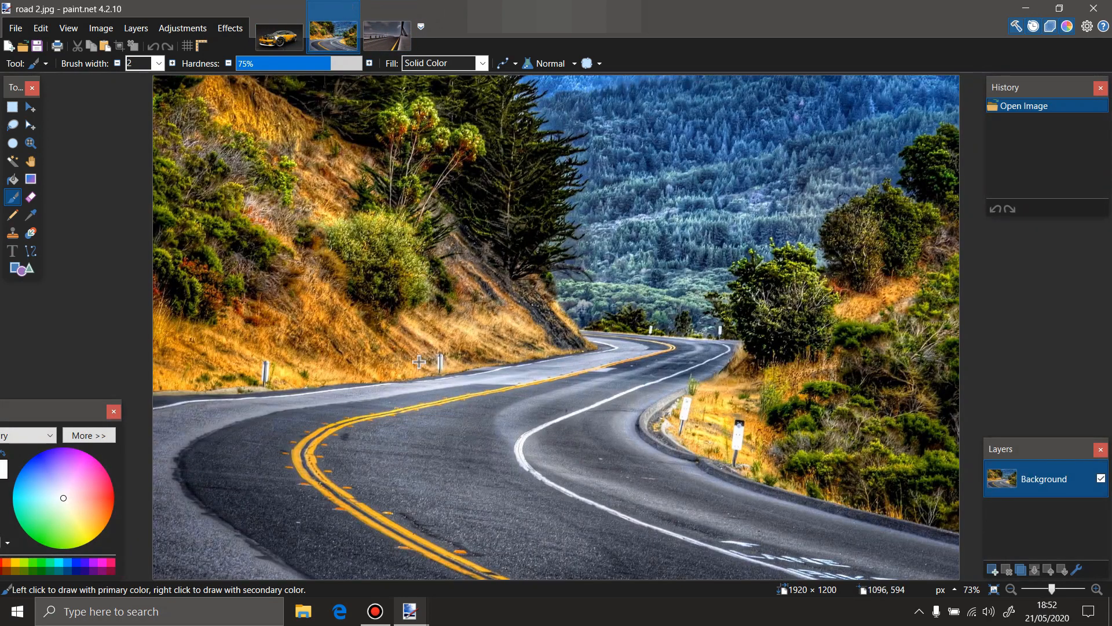
click(387, 37)
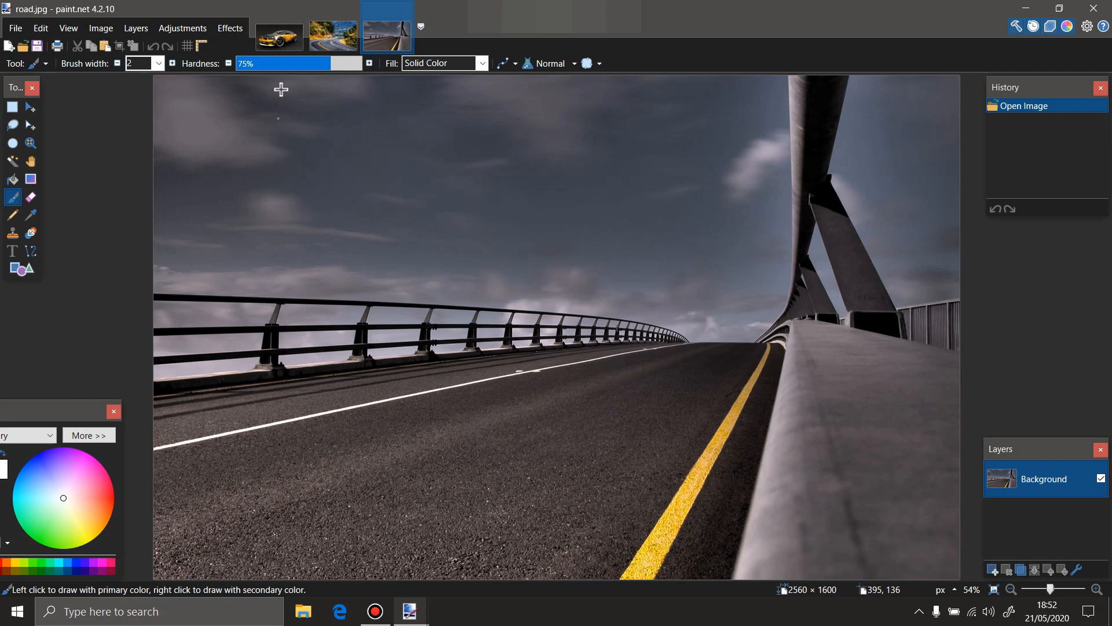
click(278, 37)
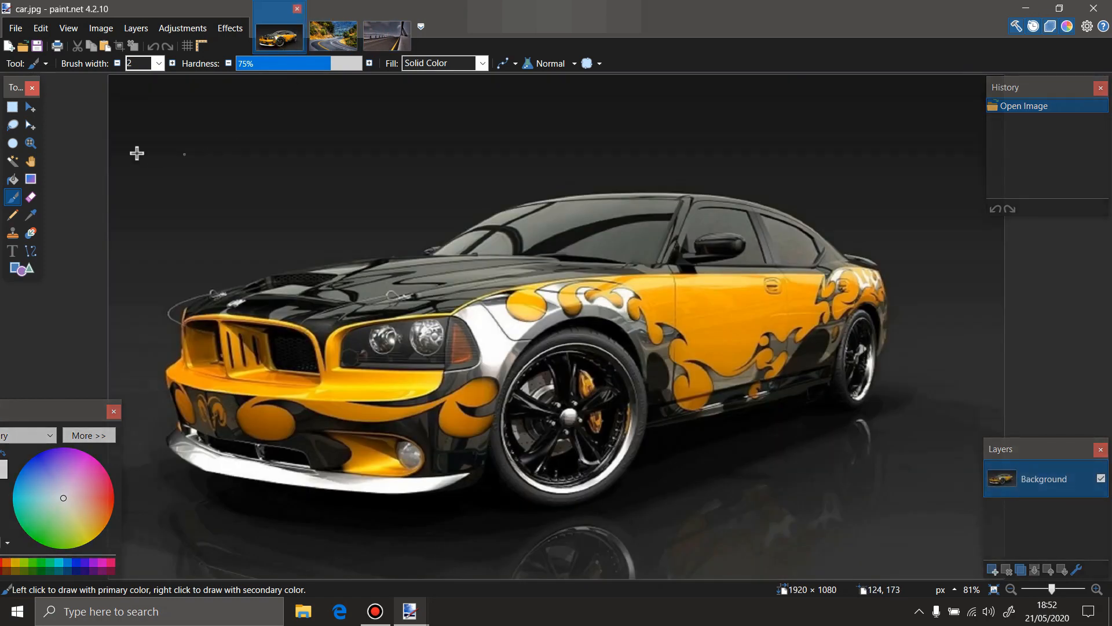
mouse_move(11, 126)
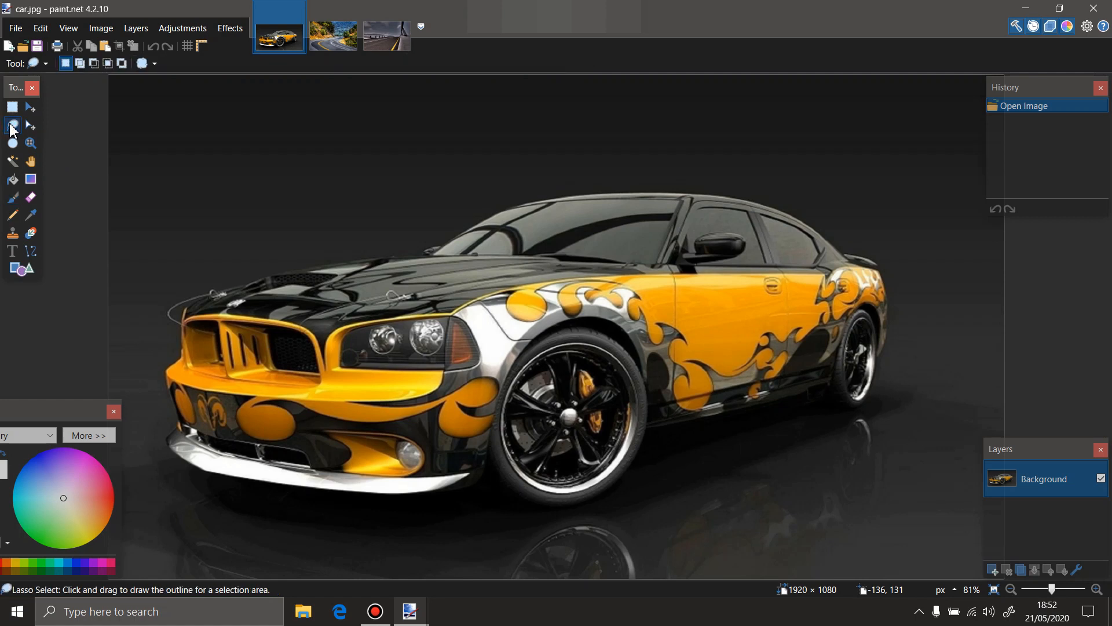
mouse_move(11, 126)
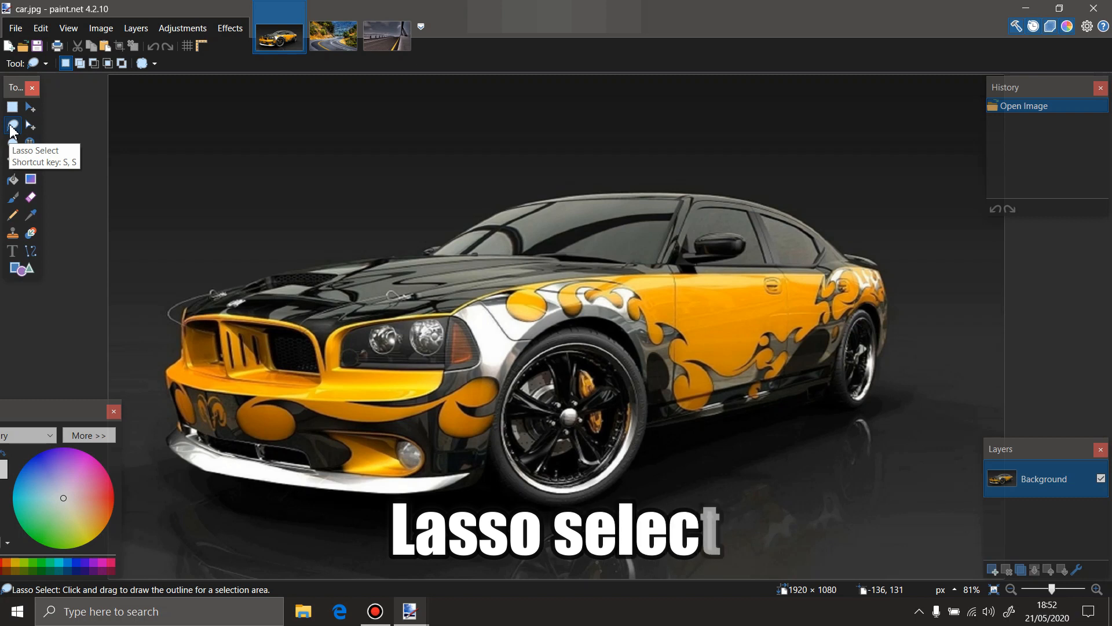
mouse_move(164, 330)
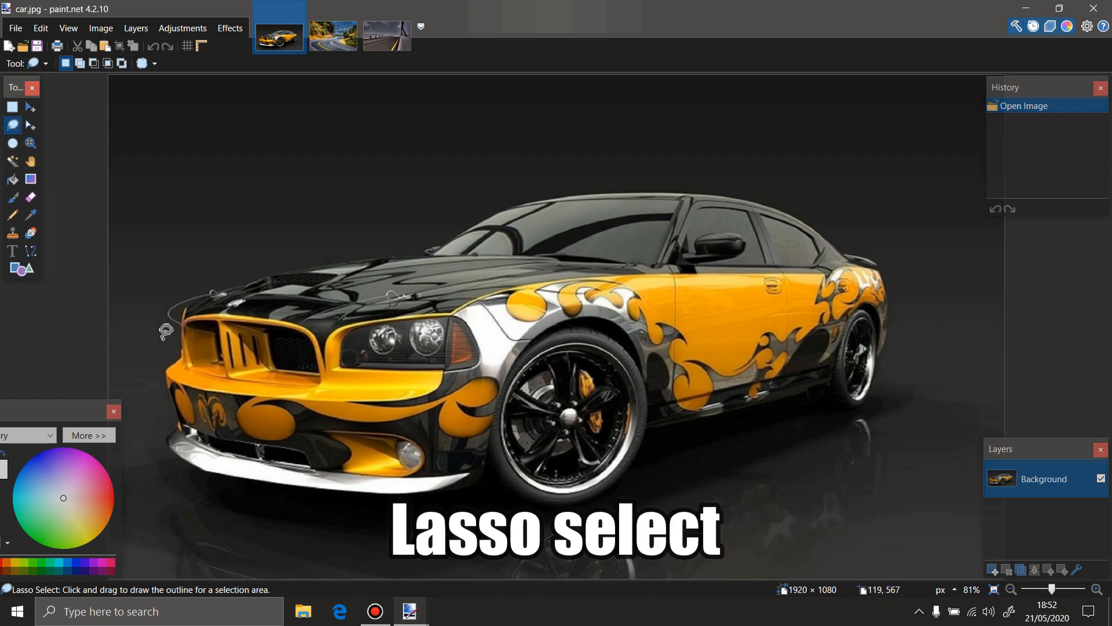
mouse_move(183, 340)
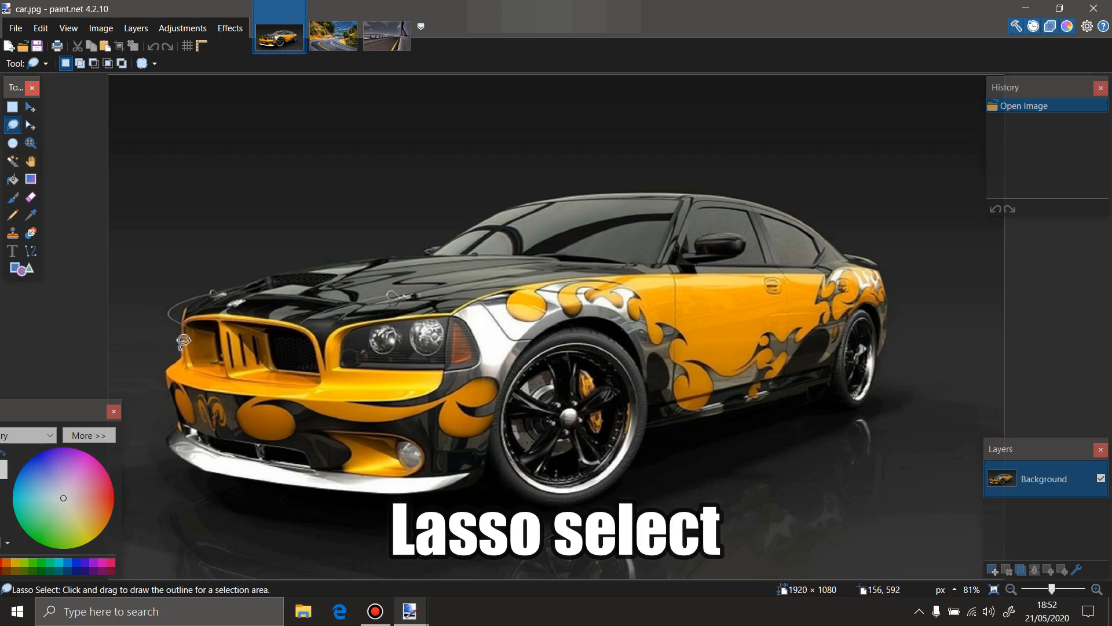
Outline the whole car with a Lasso selection following its contour.
click(182, 343)
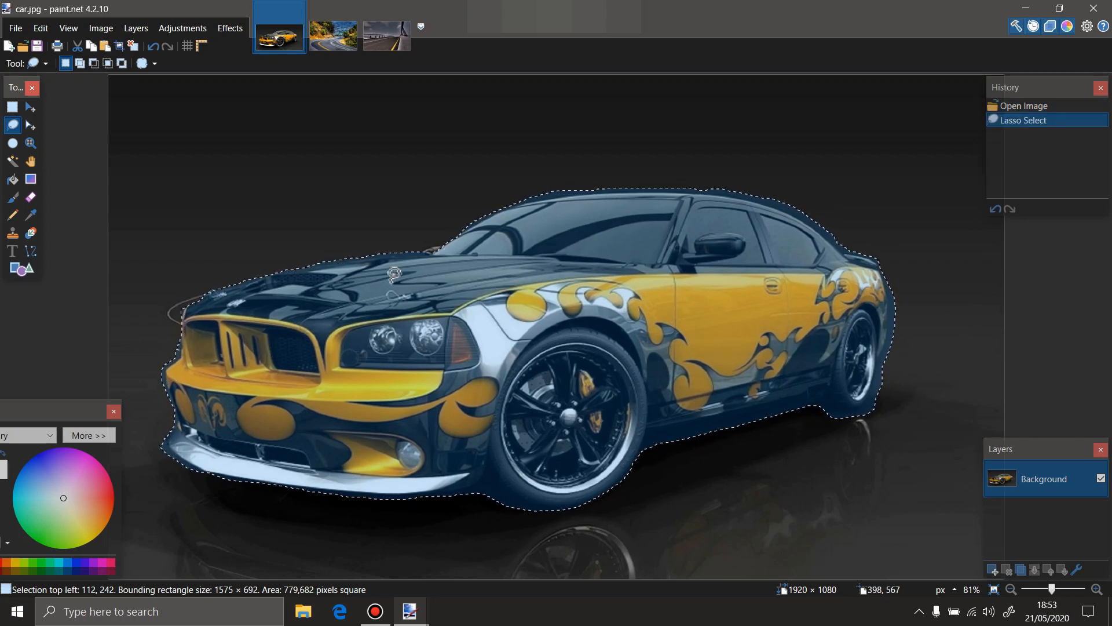
Copy the selected car and create a new blank 1575 × 692 image matching it.
key(ctrl+c)
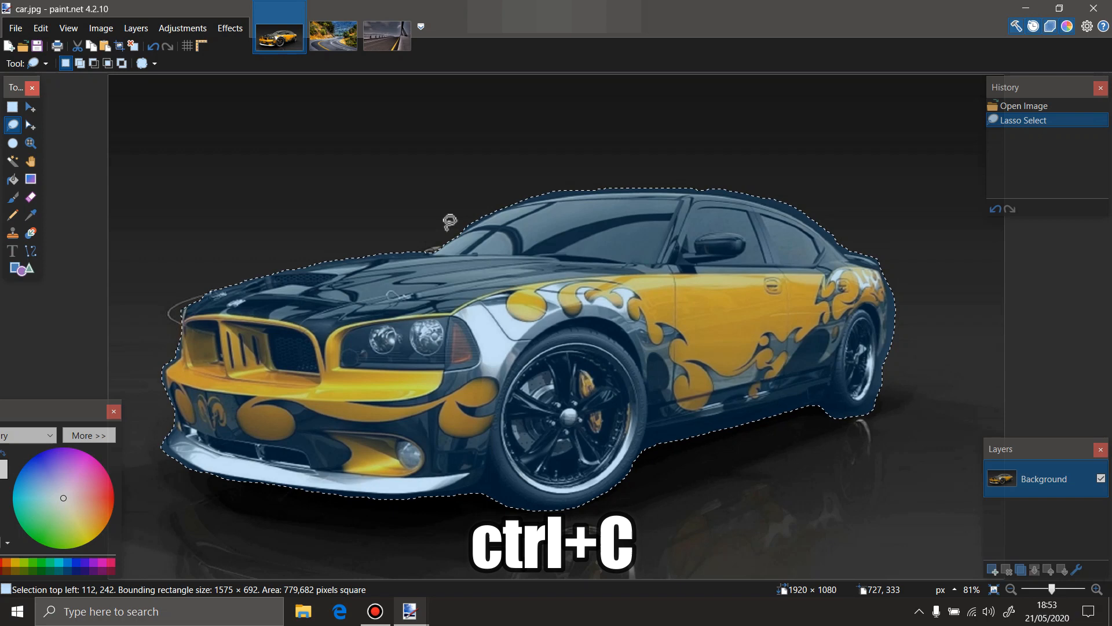
mouse_move(508, 267)
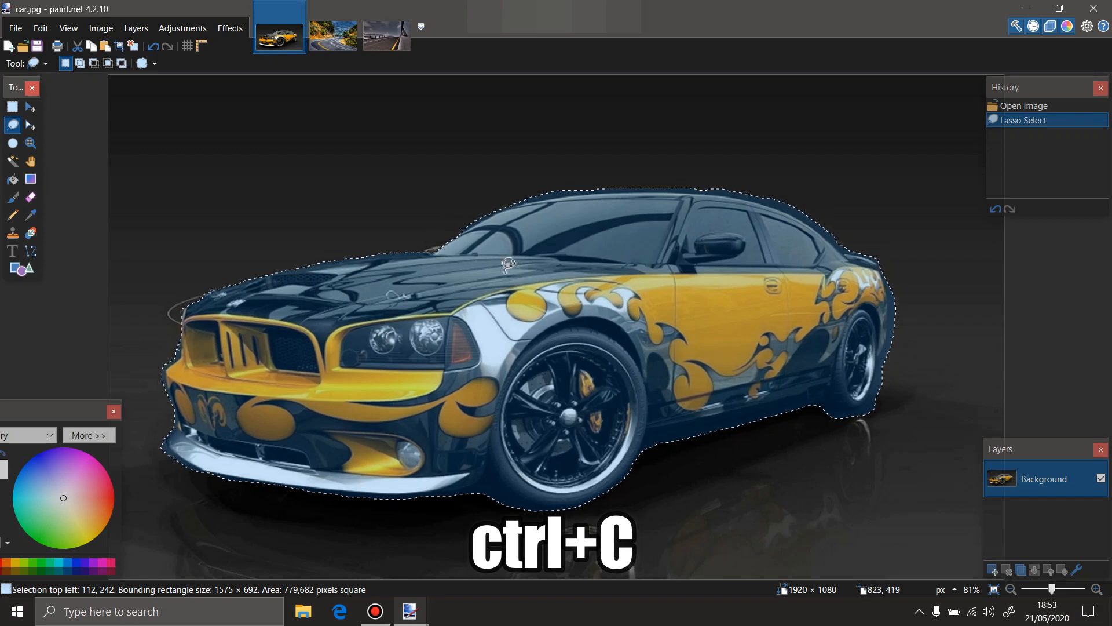
key(ctrl+c)
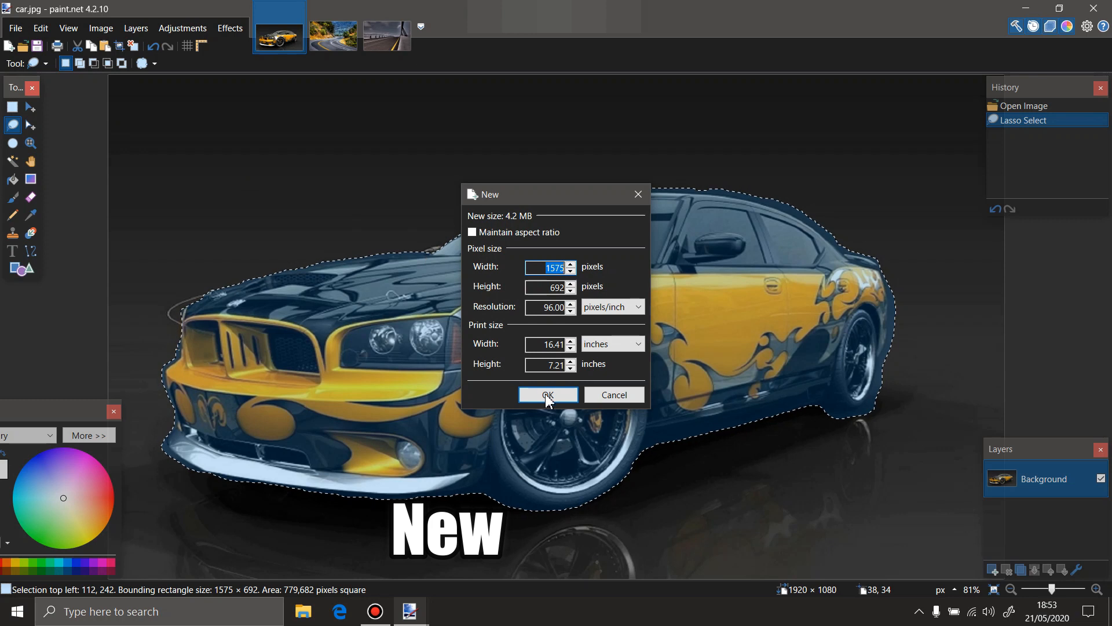
click(547, 395)
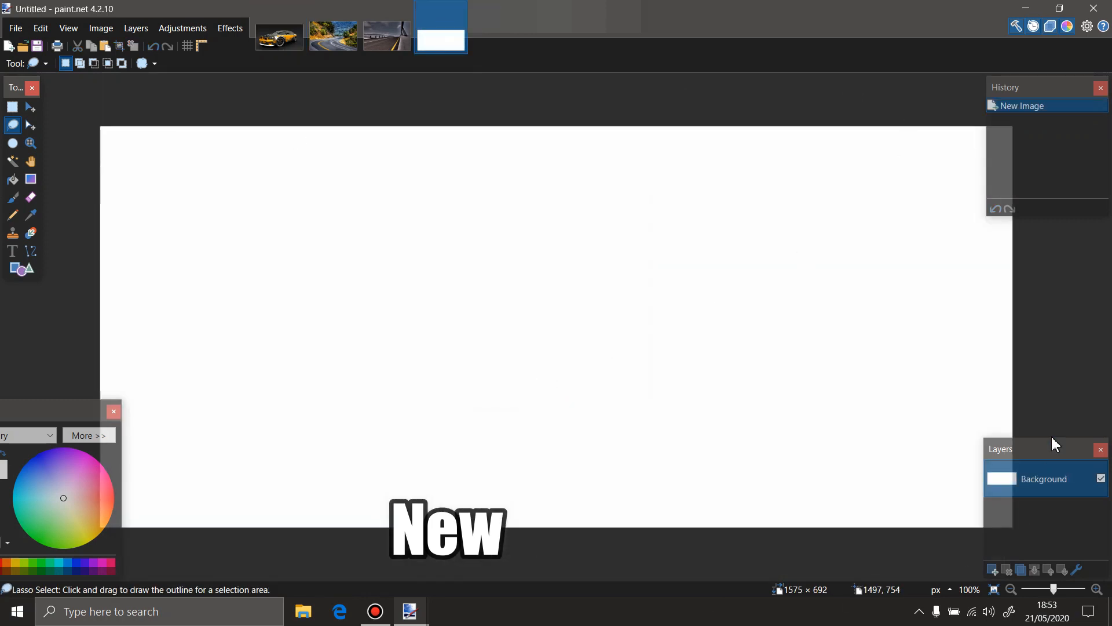
mouse_move(31, 198)
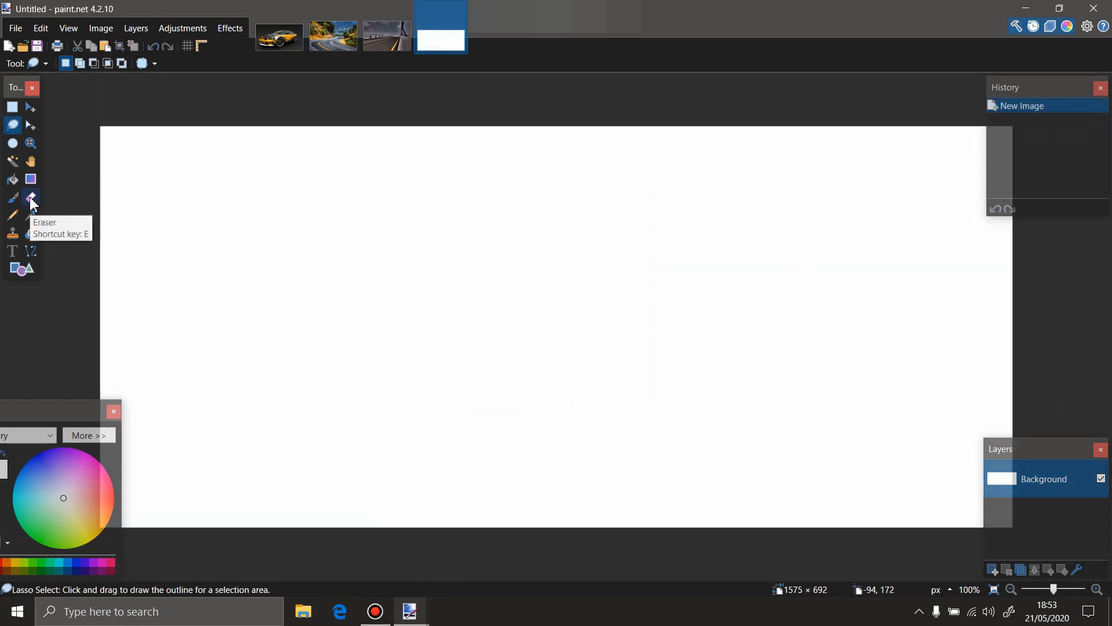
Erase the white background with a 1200-wide Eraser, then restore width 2.
click(30, 198)
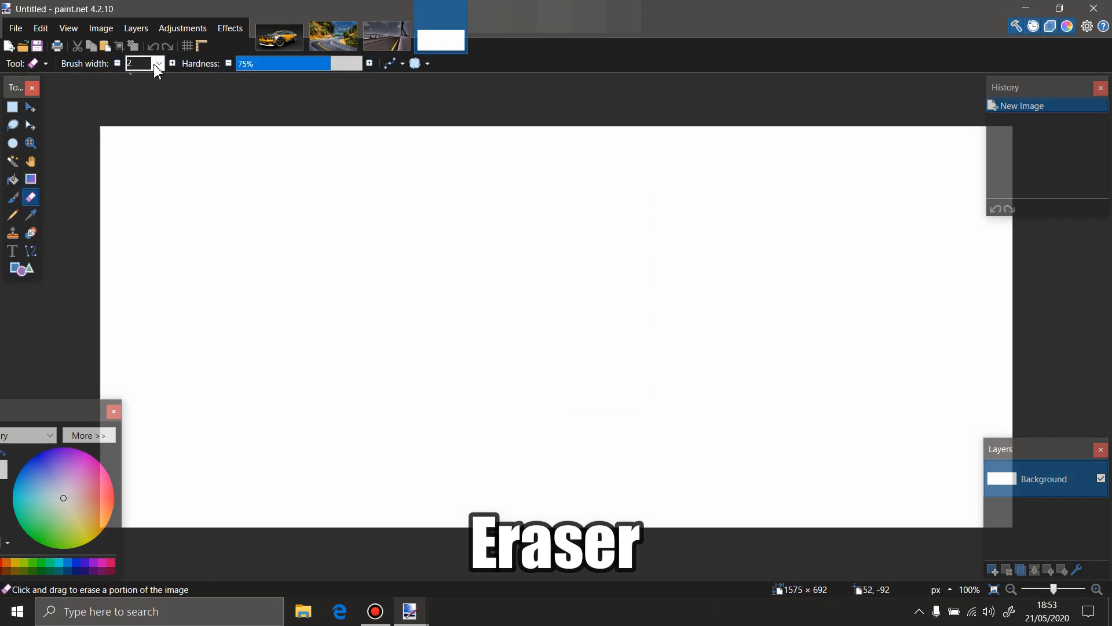
click(159, 62)
text(1200)
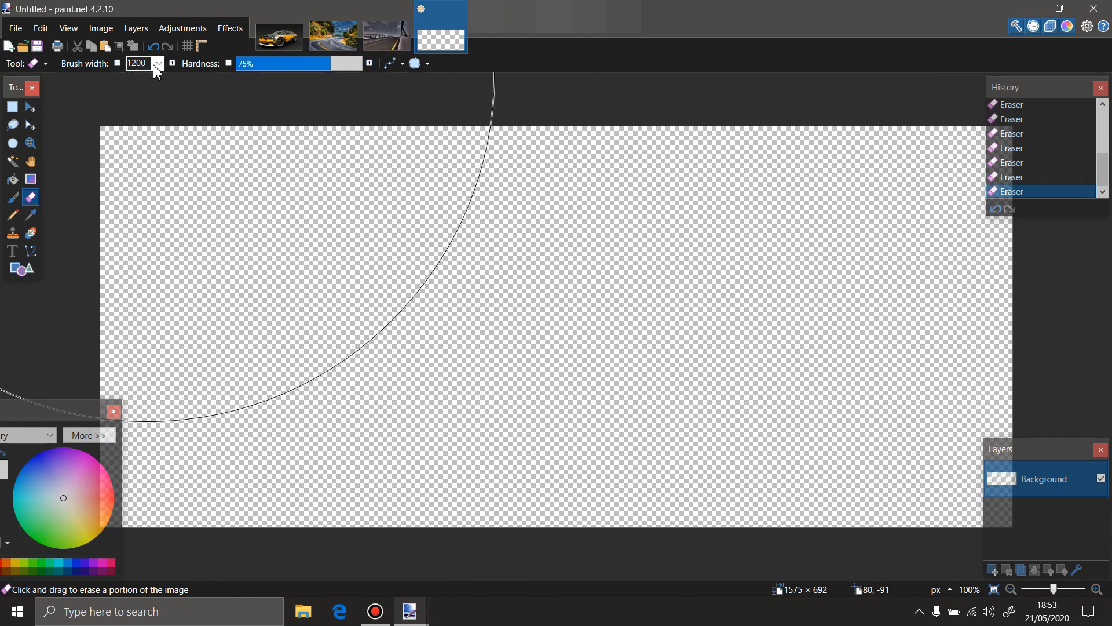
click(159, 62)
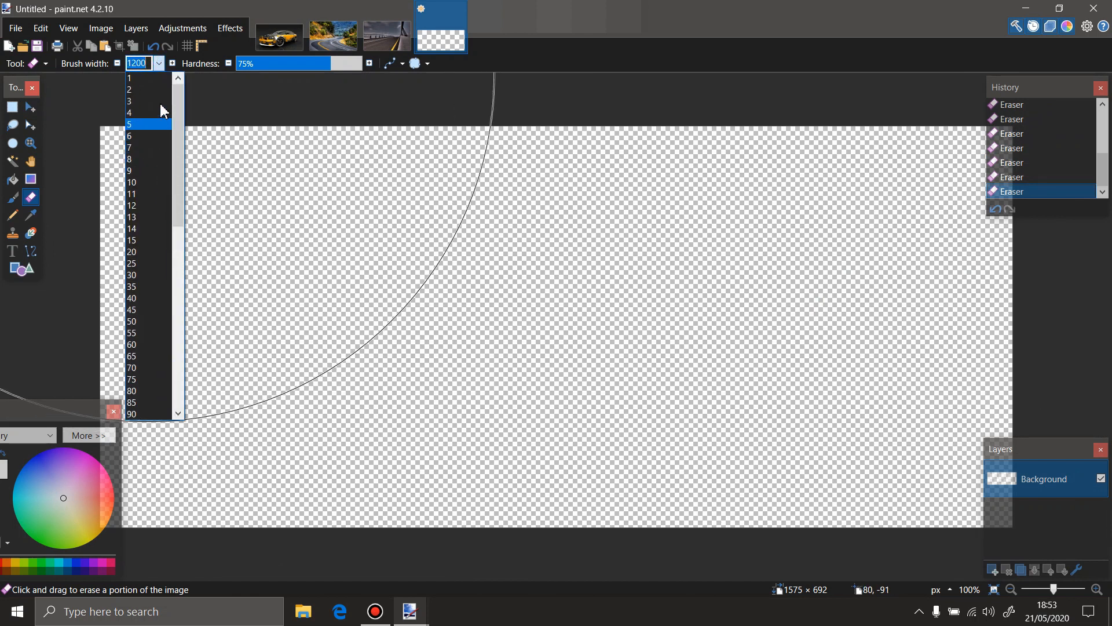
click(131, 89)
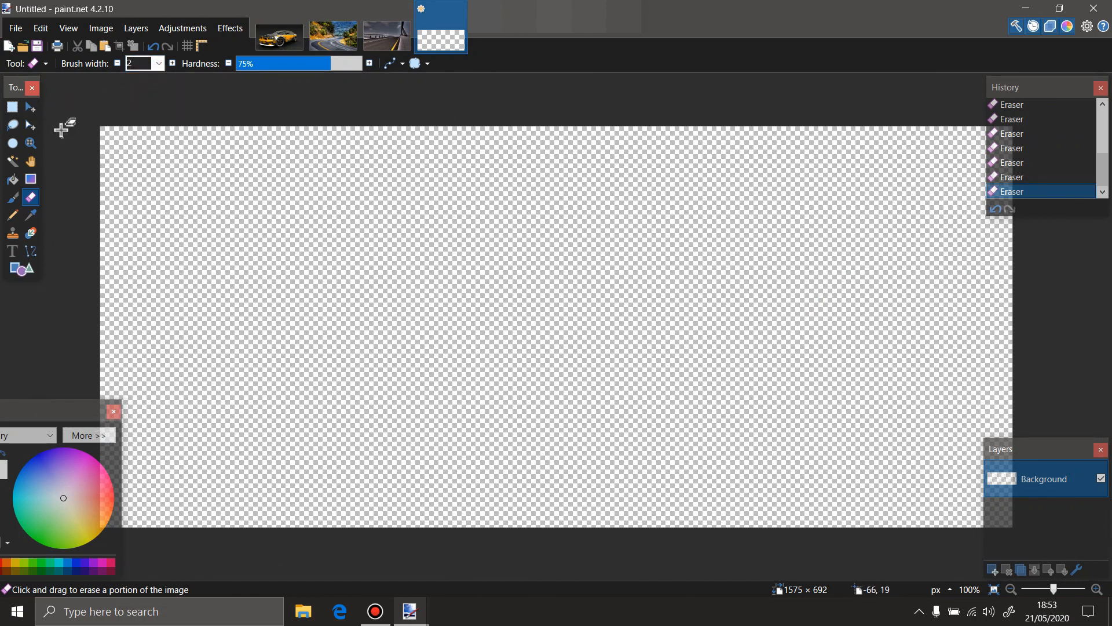
Paste the car onto the transparent canvas and deselect it via Edit > Deselect.
key(ctrl+v)
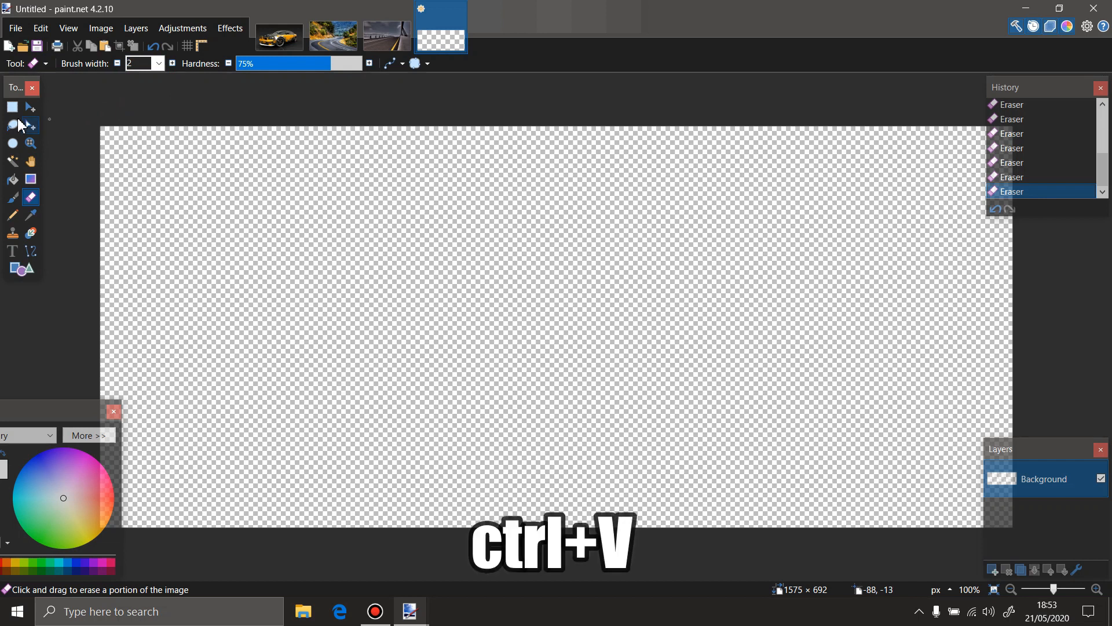
mouse_move(99, 103)
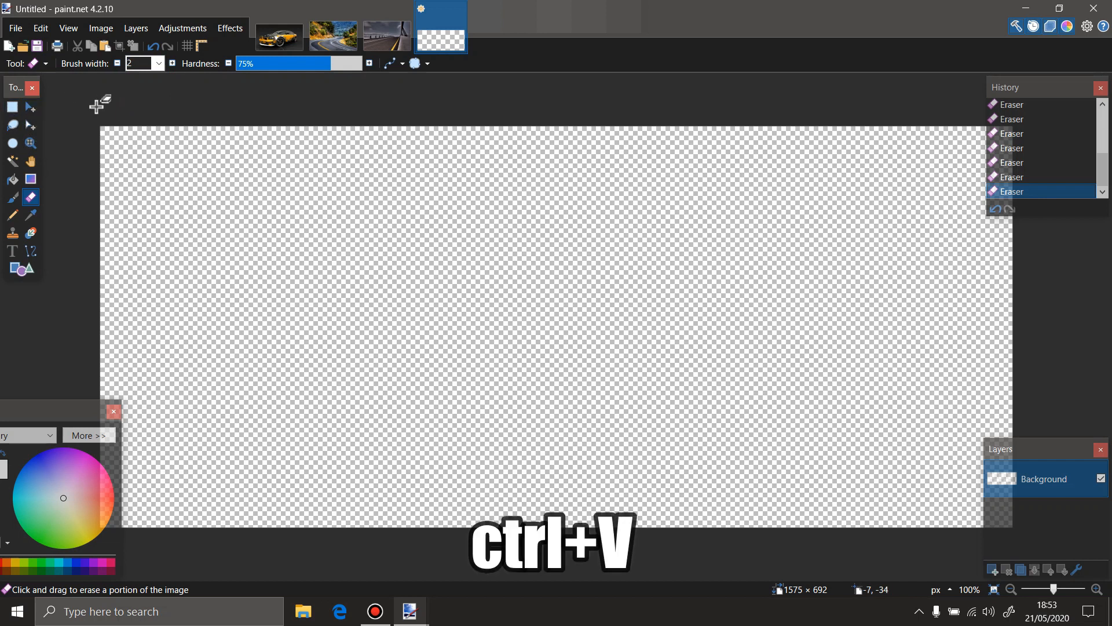
key(ctrl+v)
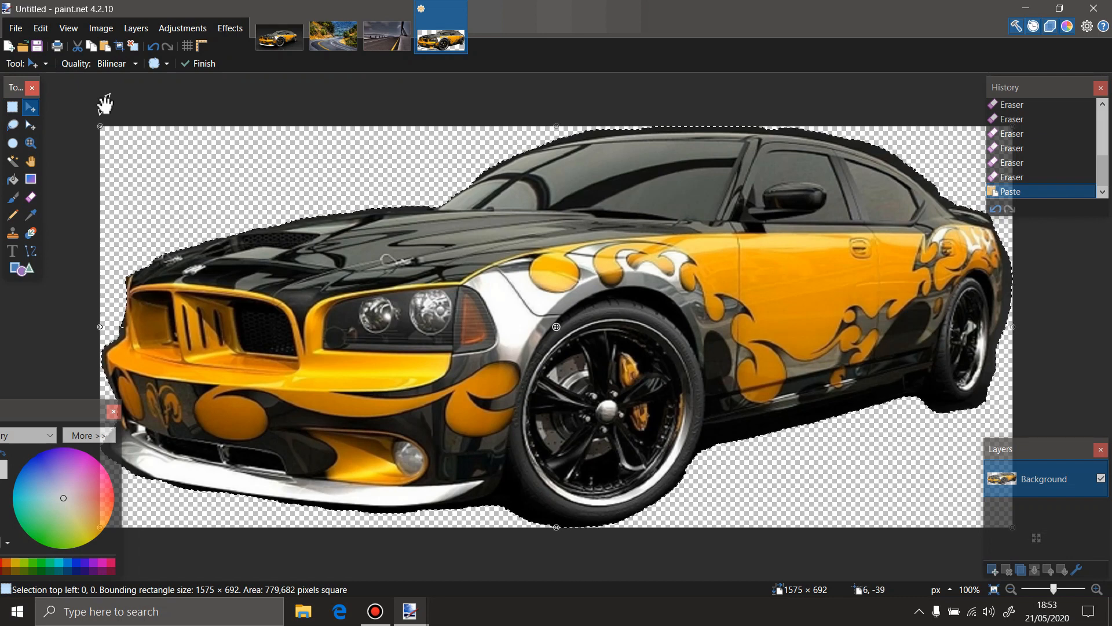
mouse_move(41, 28)
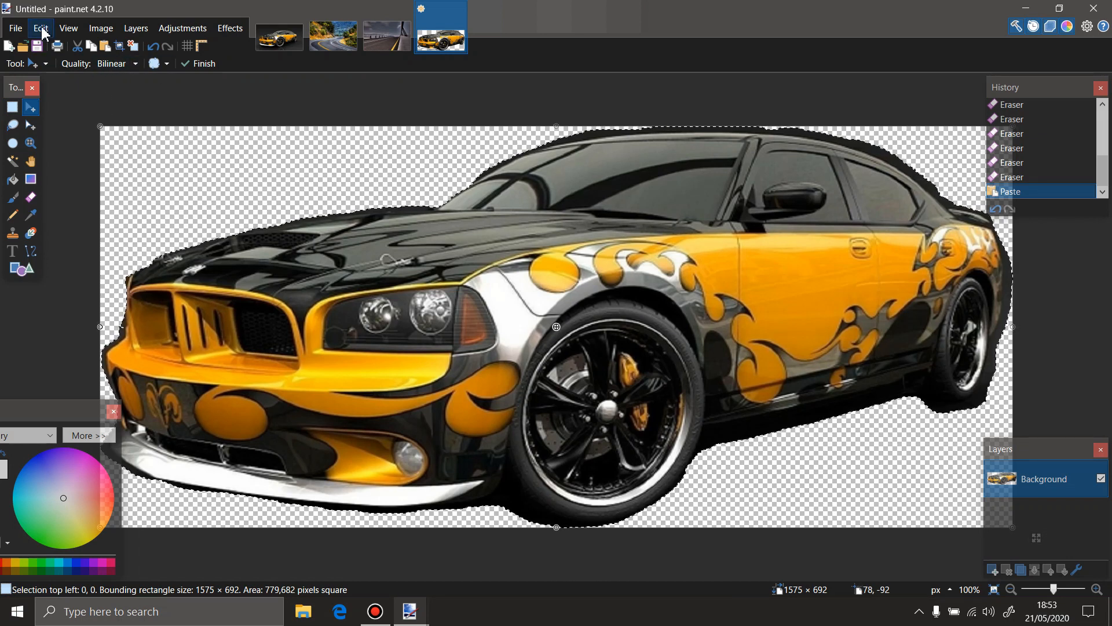
click(39, 28)
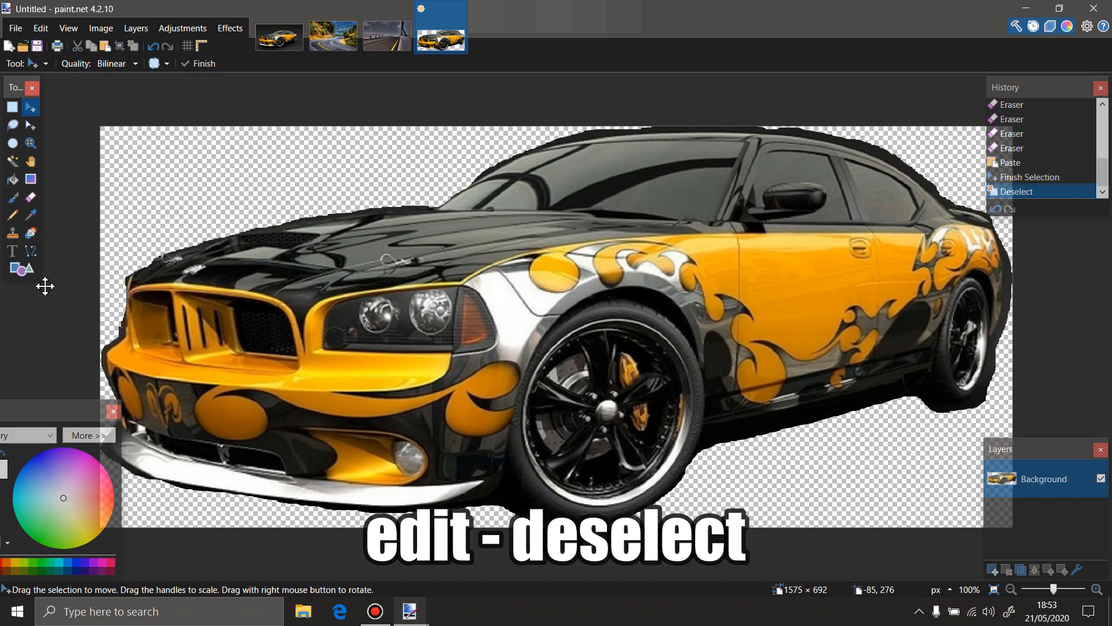
click(30, 198)
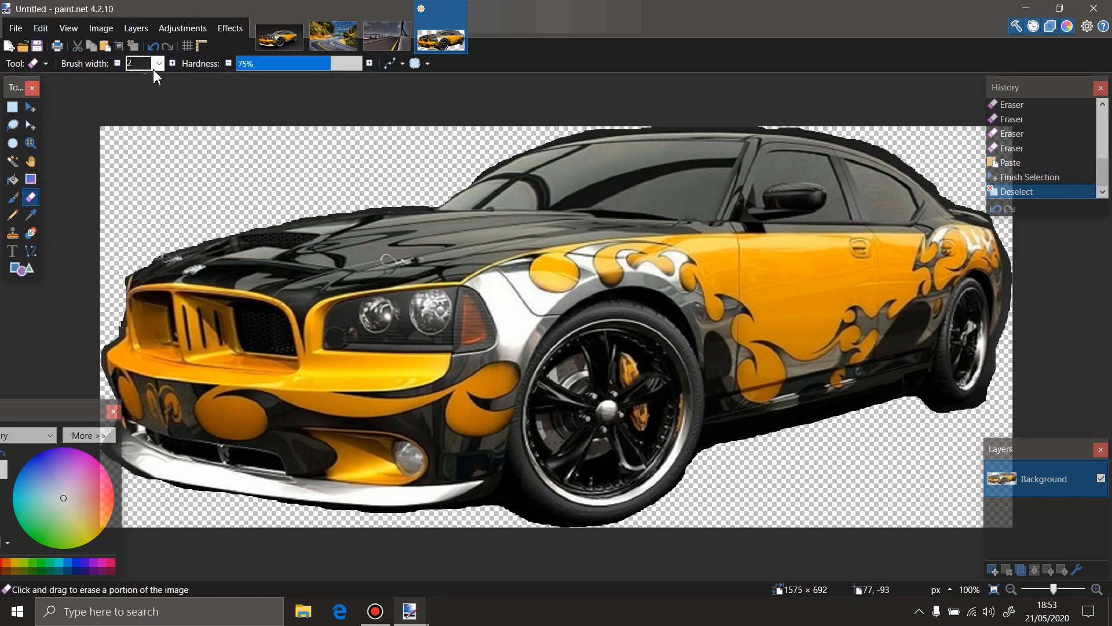
With a size-20 Eraser at high zoom, clean leftover background fringe along the car's edges.
click(158, 63)
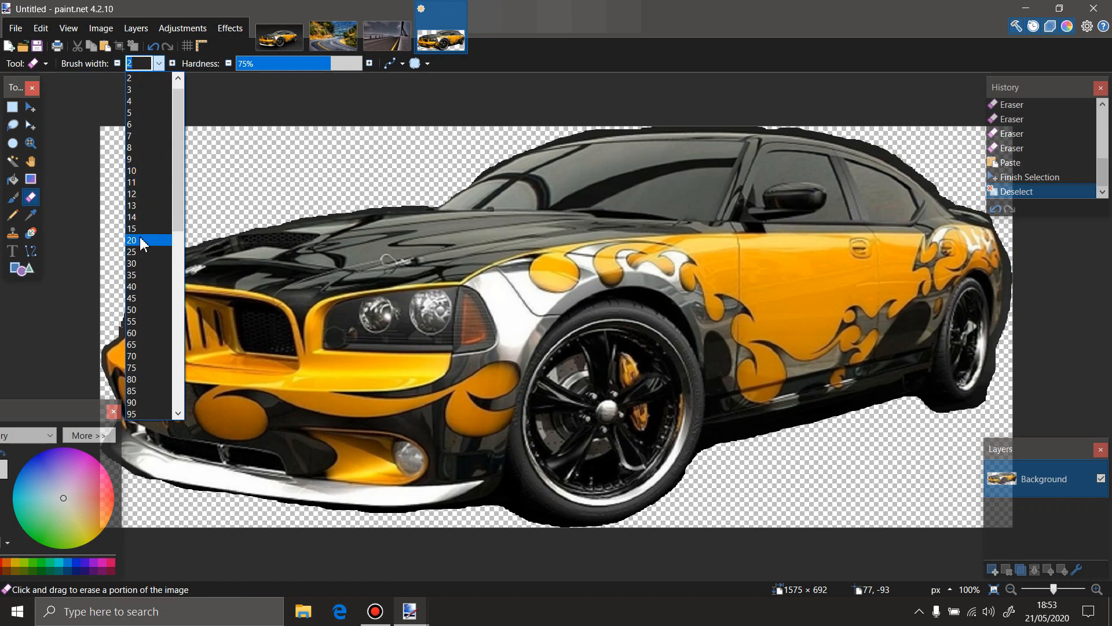
click(133, 241)
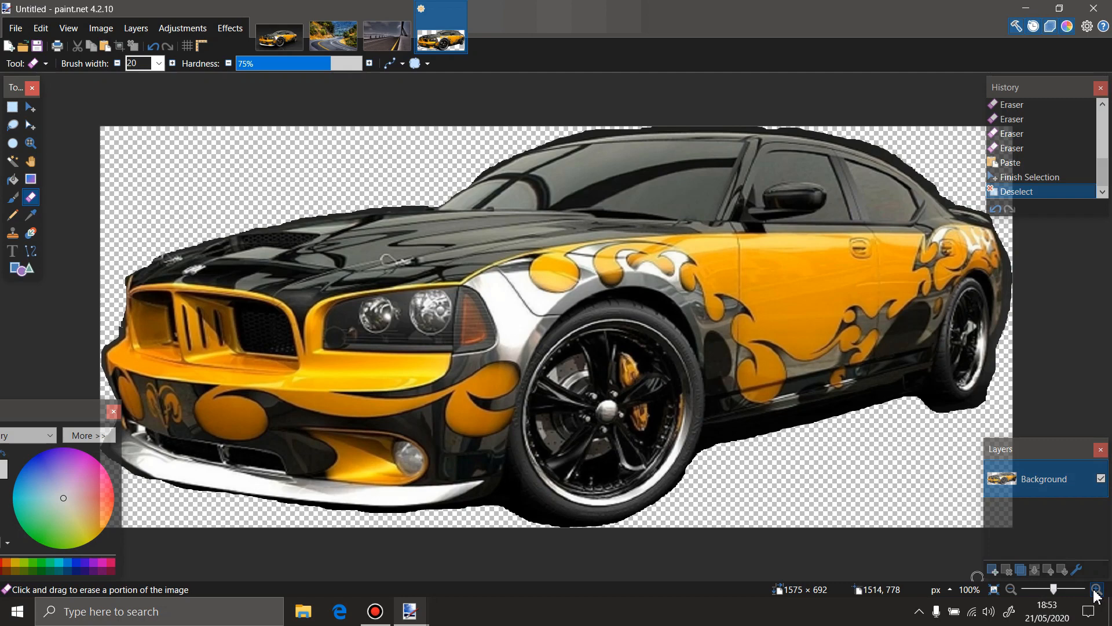
click(1095, 589)
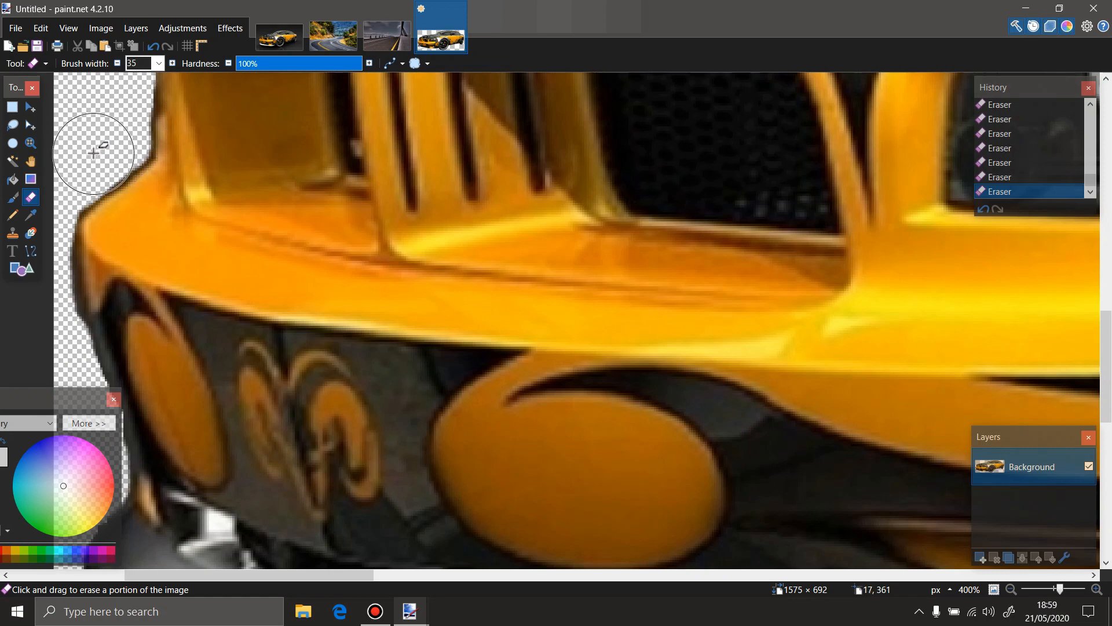
Zoom out, copy the entire cleaned car cutout and switch to the road.jpg image.
click(1012, 590)
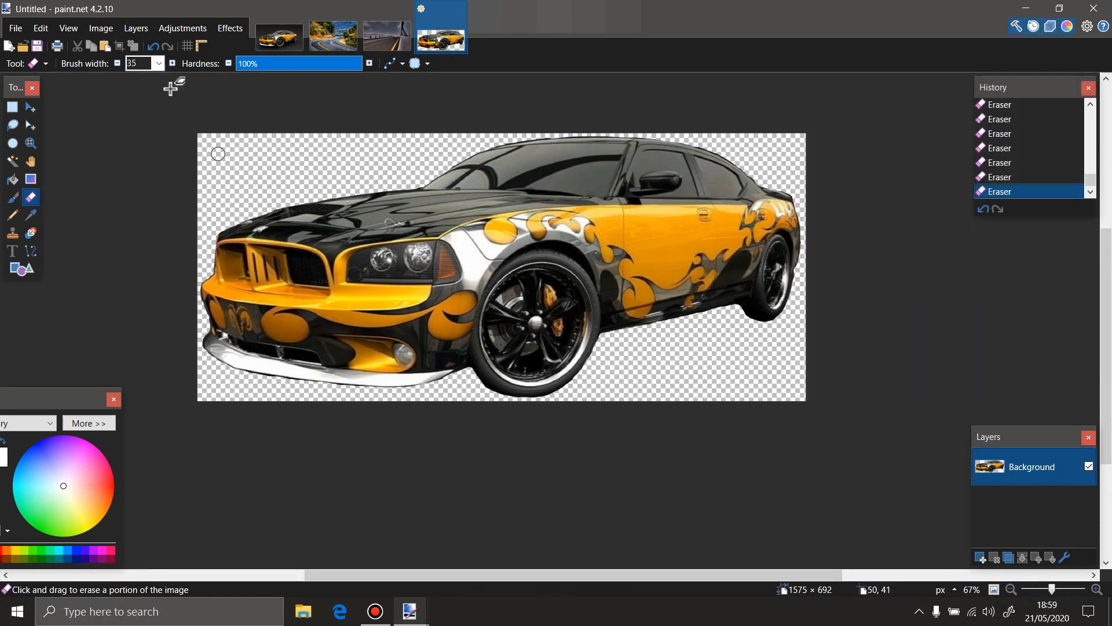
mouse_move(11, 107)
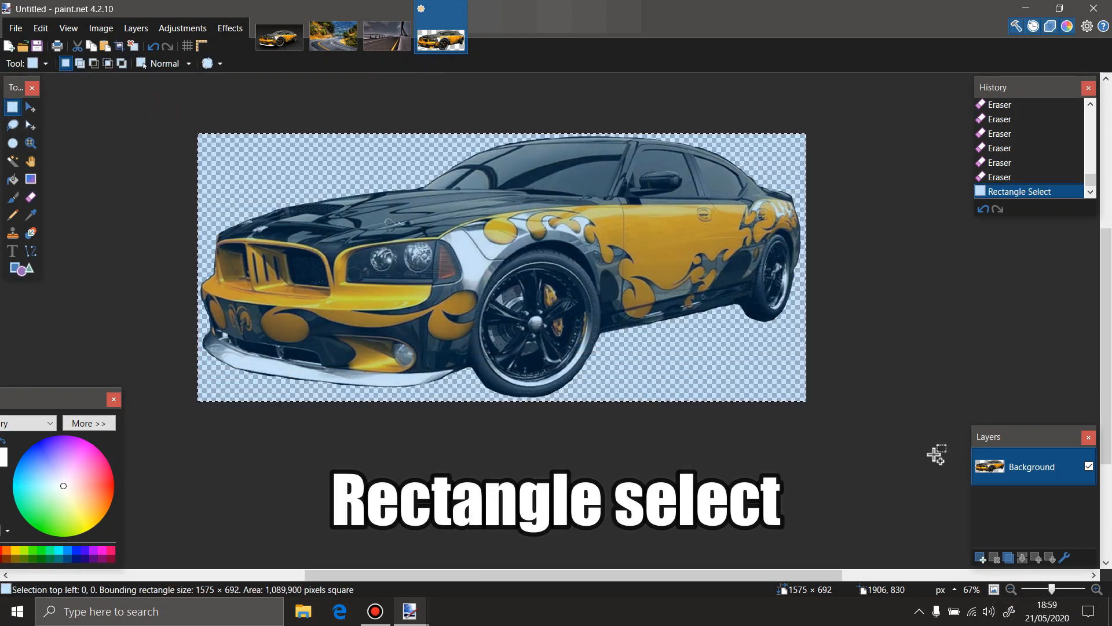
key(ctrl+c)
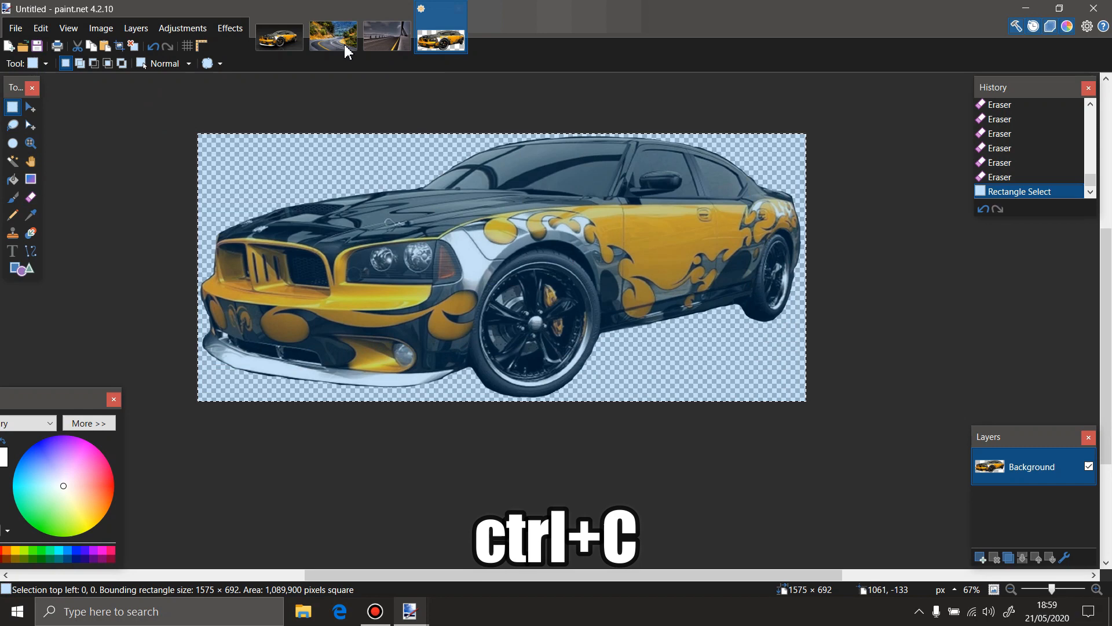
click(387, 37)
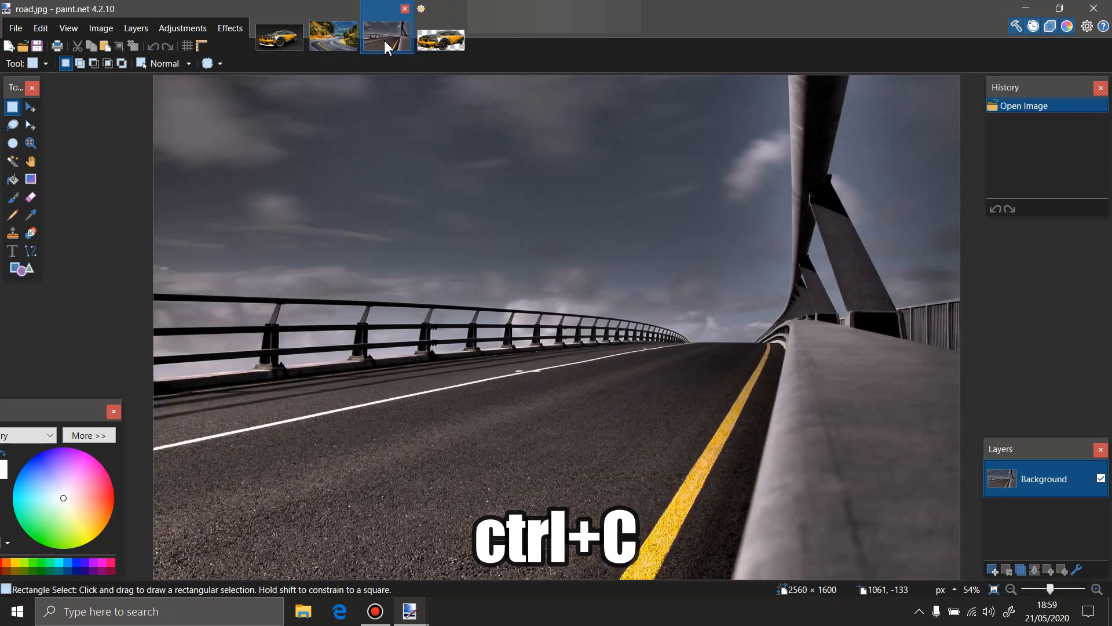
Switch to road 2.jpg and flip it horizontally.
key(ctrl+c)
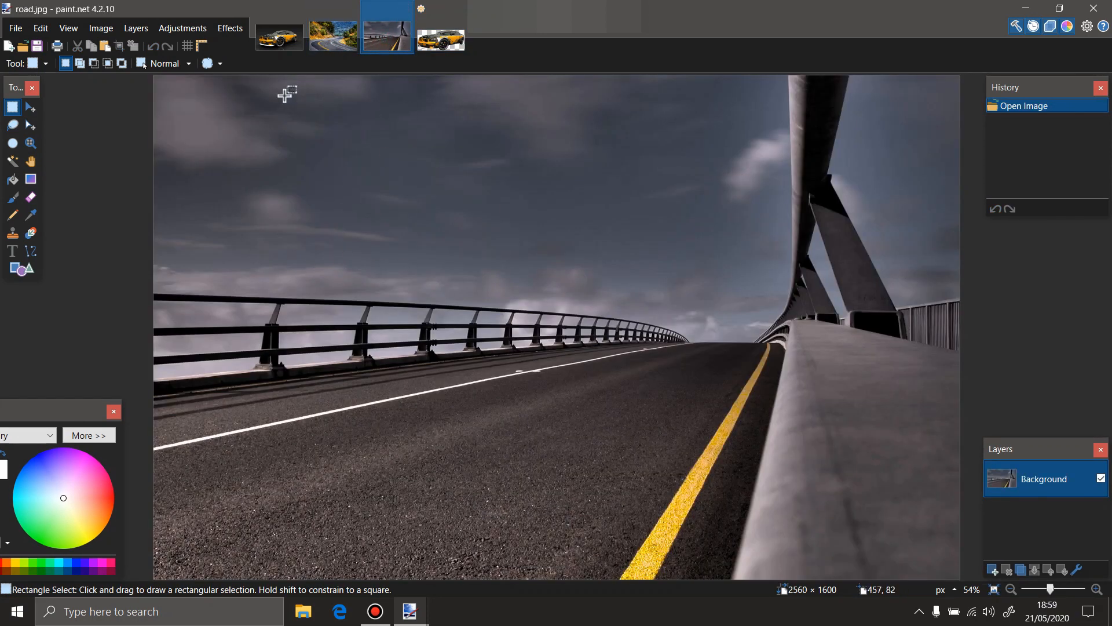
click(332, 37)
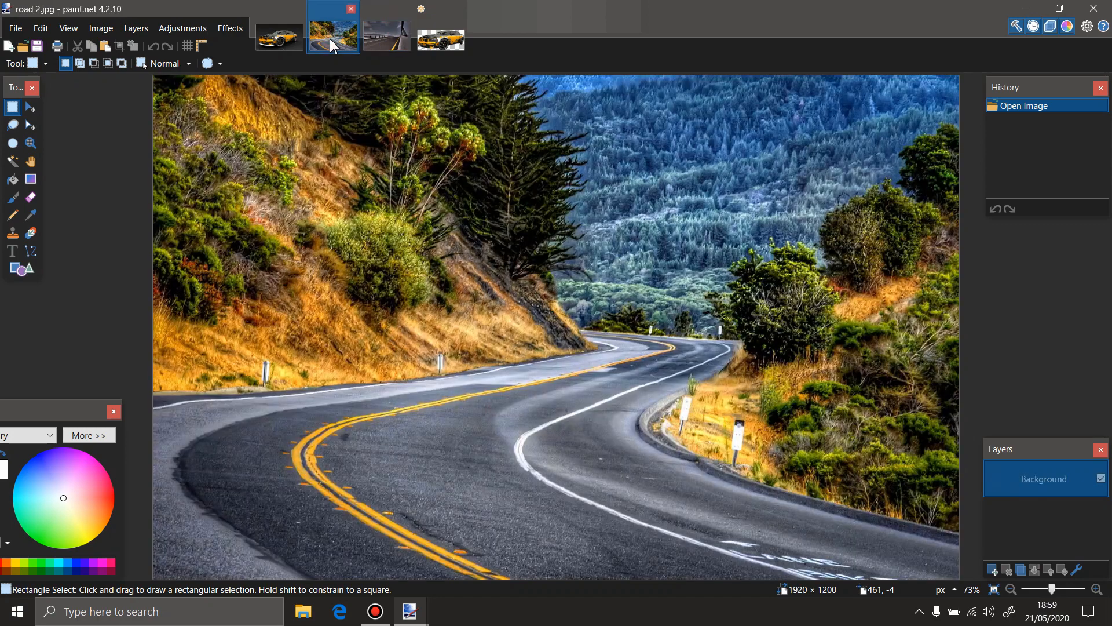
click(101, 28)
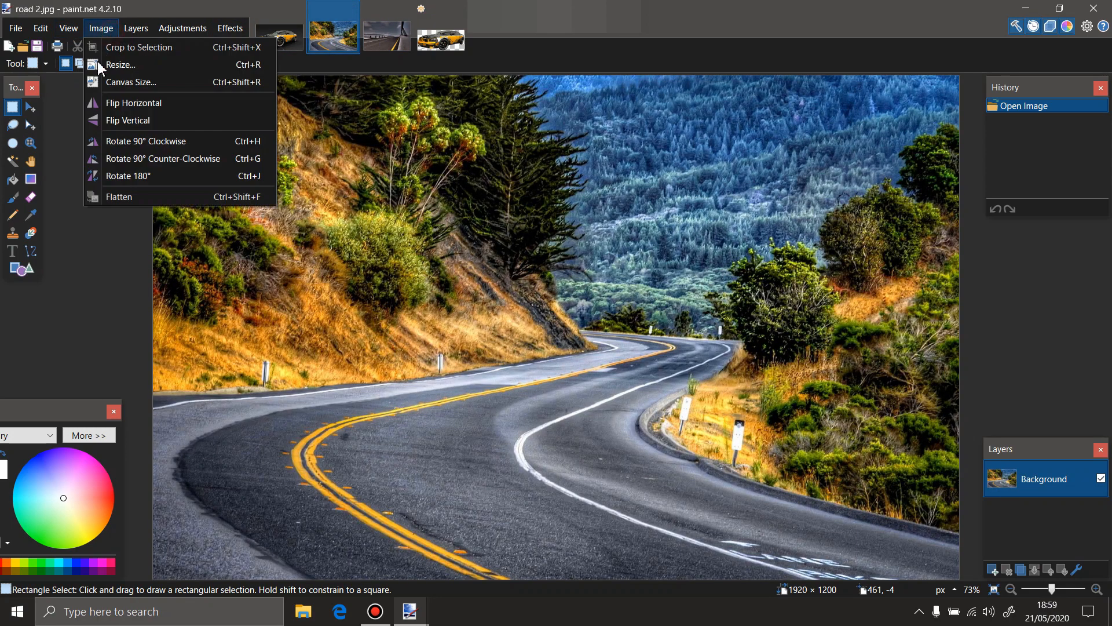
click(133, 102)
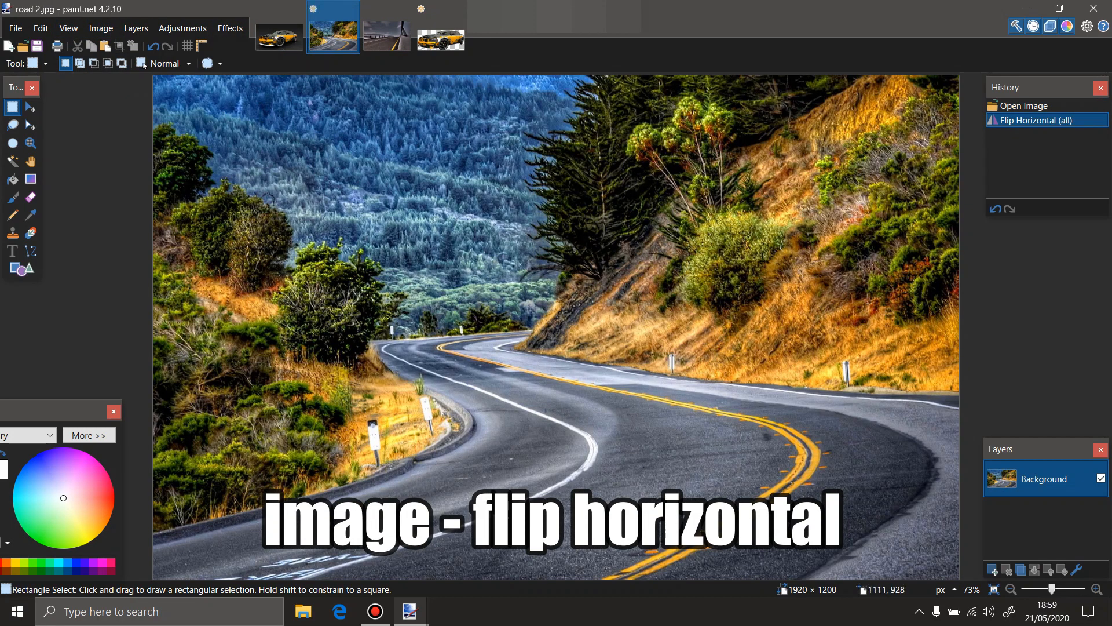
mouse_move(281, 73)
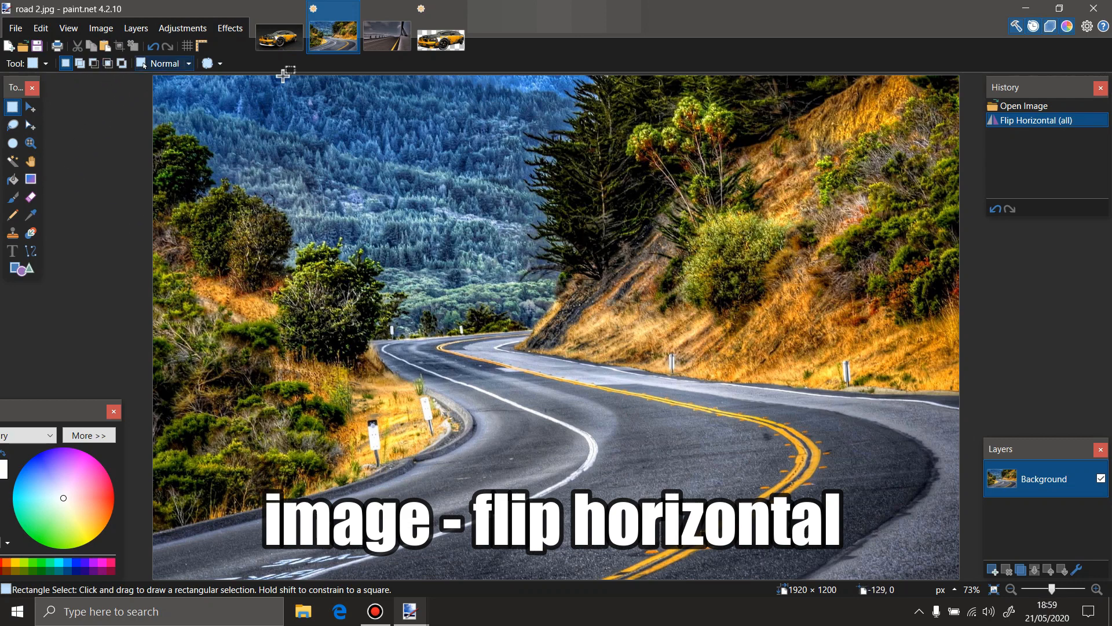
Apply a Hue/Saturation adjustment of Hue -13 and Lightness -24 to darken and warm the road.
click(134, 28)
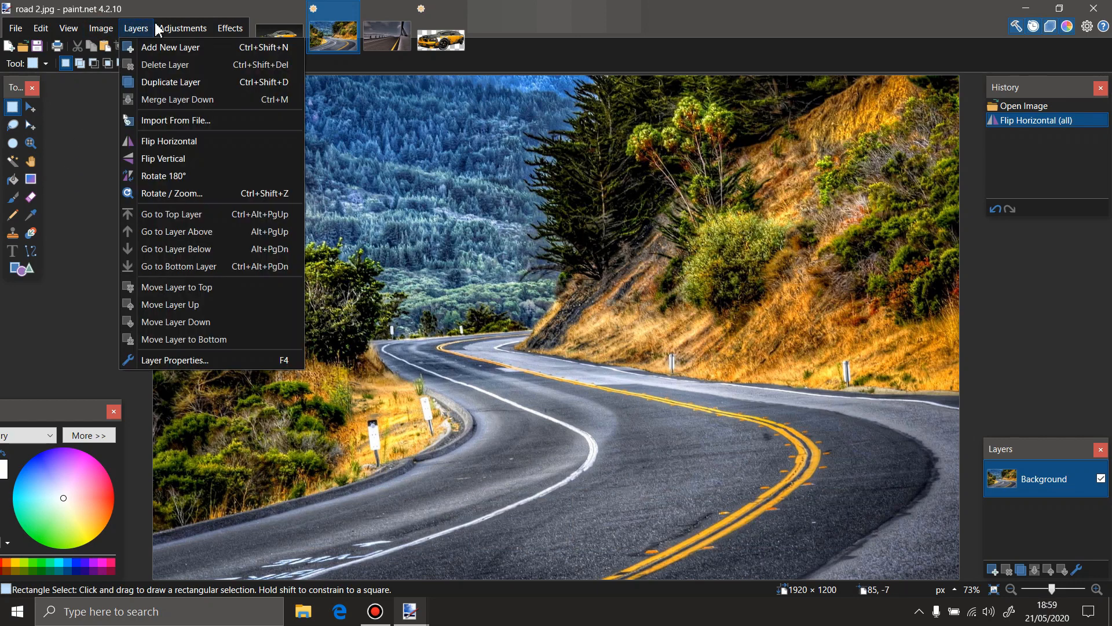
click(182, 28)
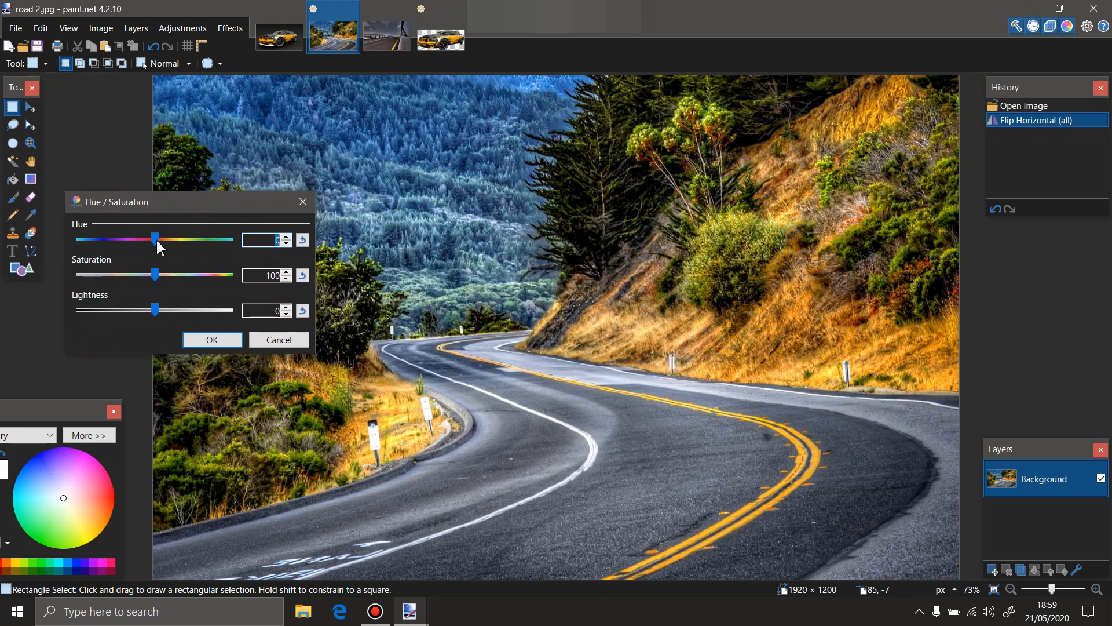
drag(156, 239, 148, 238)
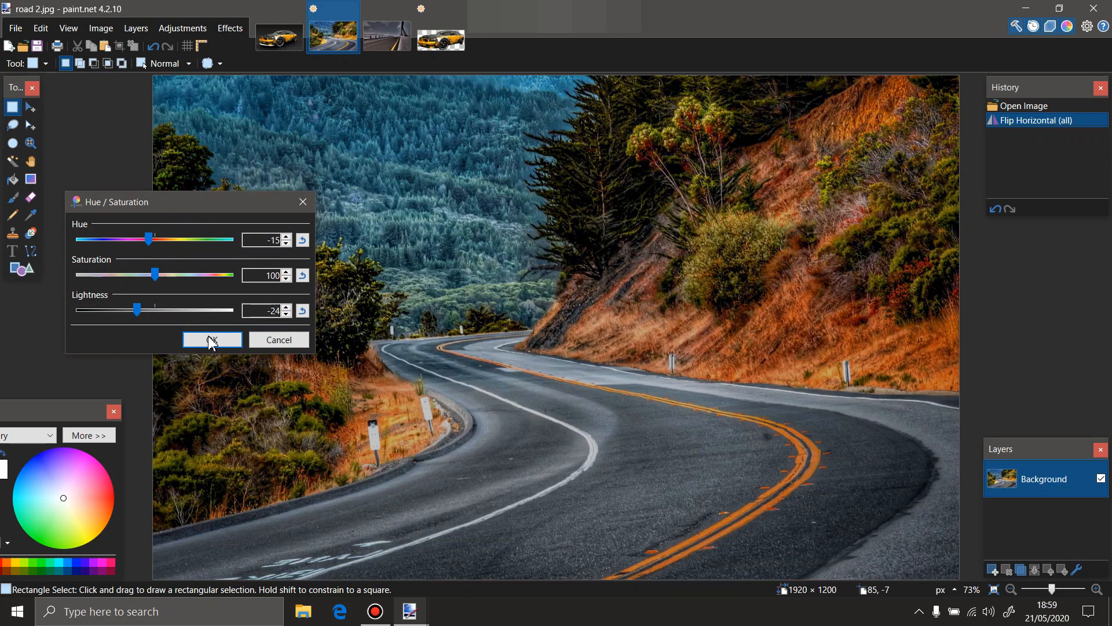
click(212, 339)
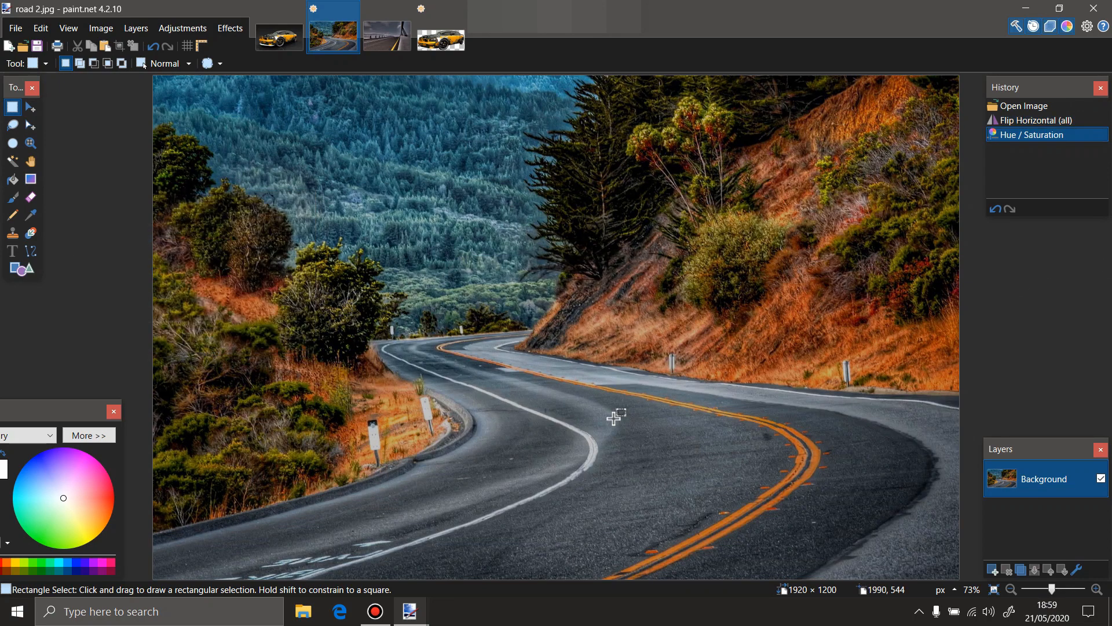
Paste the car onto a new layer, shrink it onto the lower-centre lane, and deselect it.
click(993, 570)
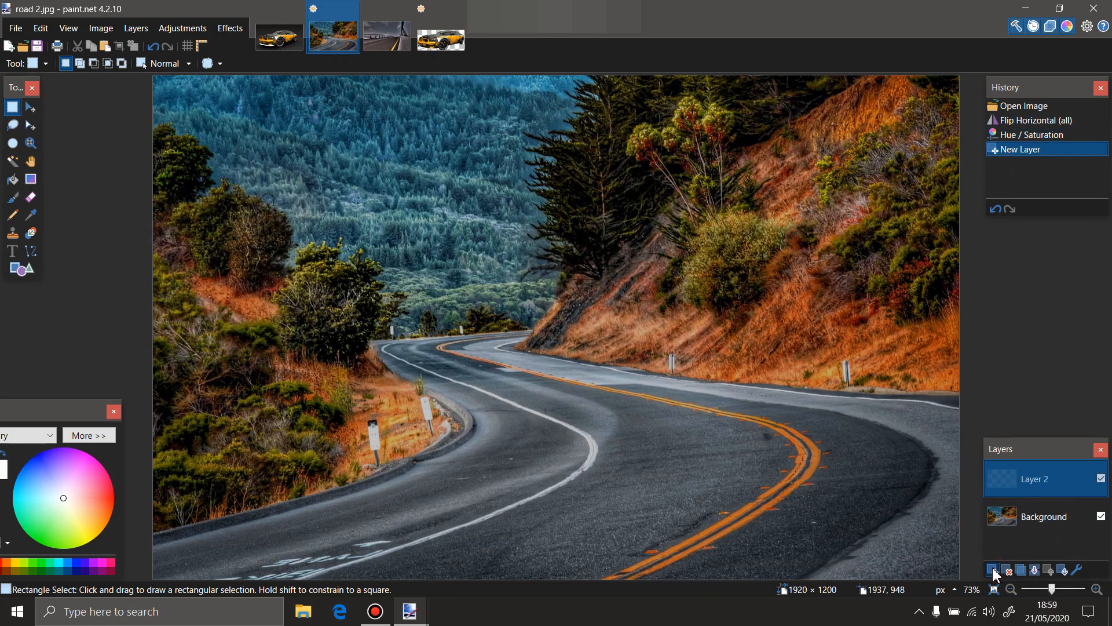
key(ctrl+v)
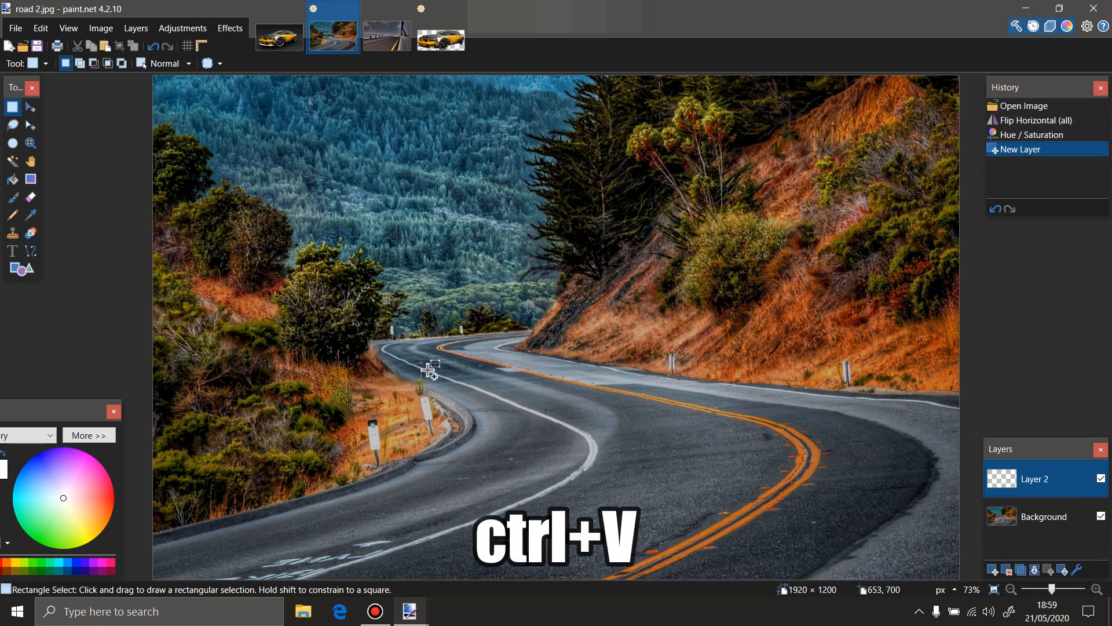
key(ctrl+v)
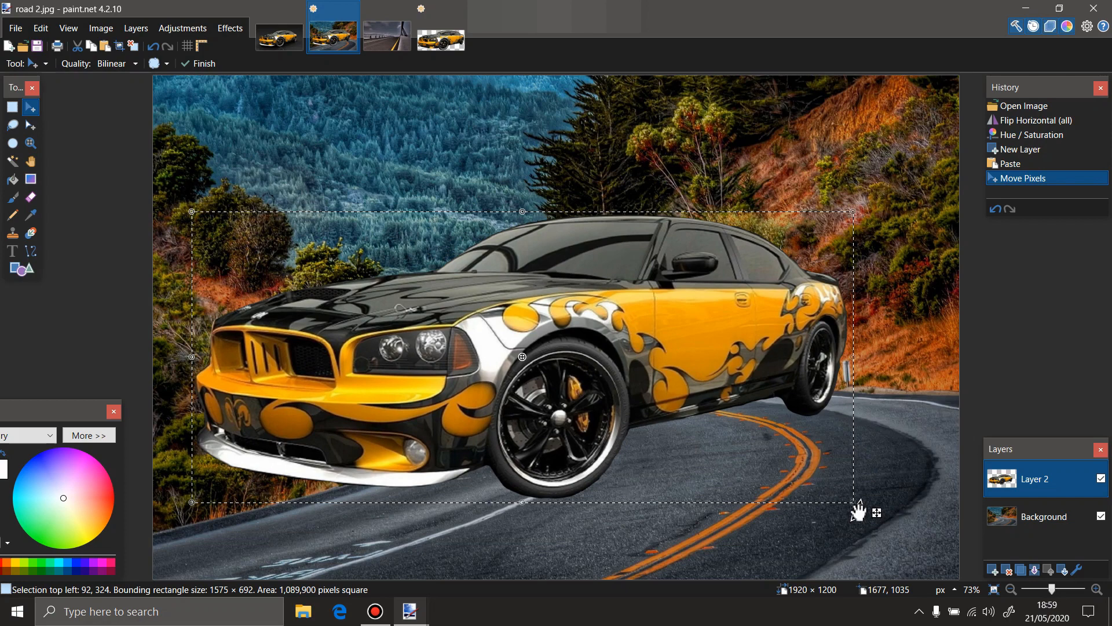
mouse_move(844, 504)
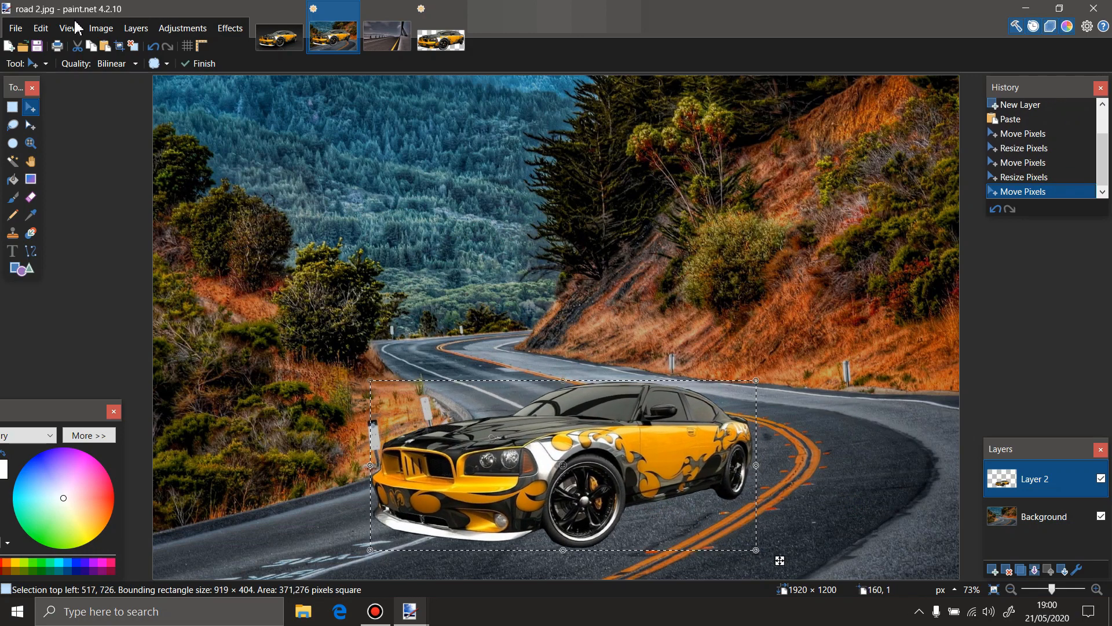
click(204, 64)
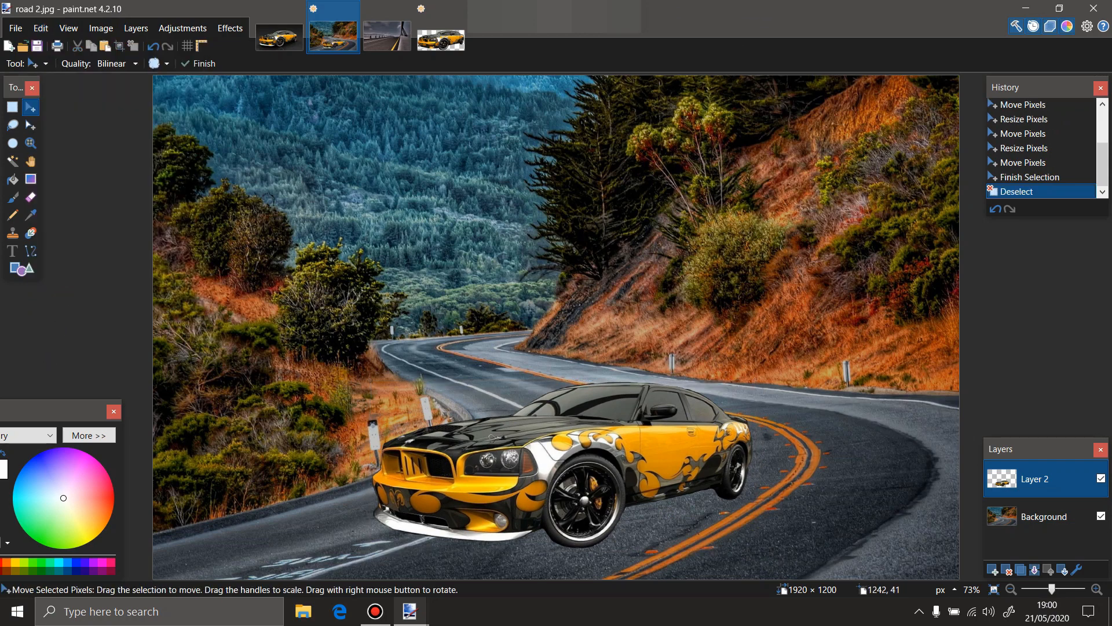
click(387, 37)
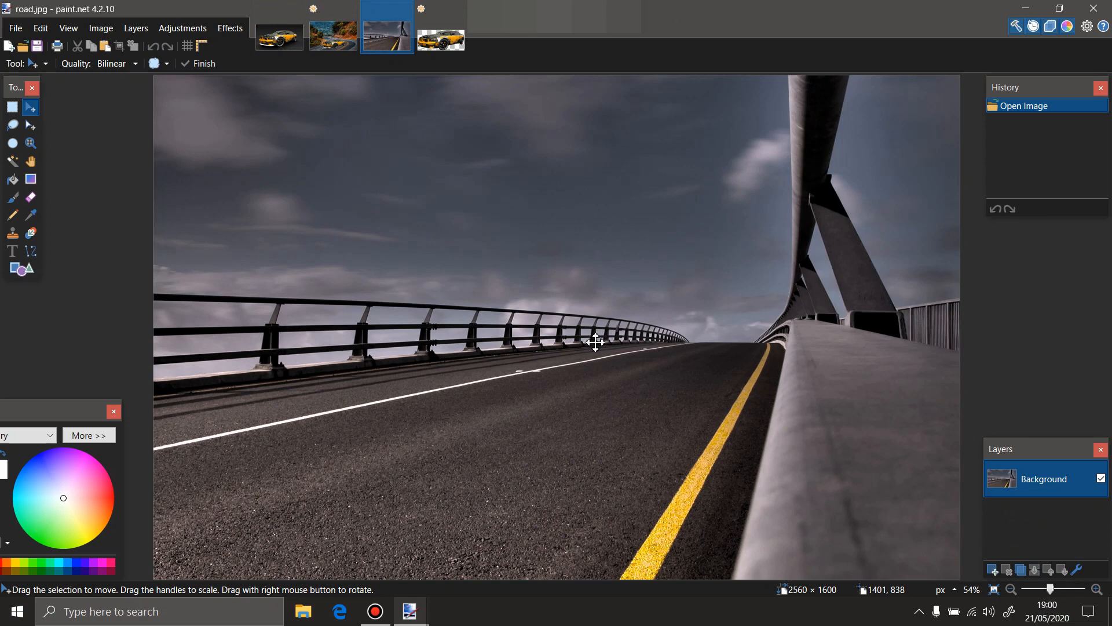
Paste the car onto a new layer of road.jpg, standing on the road at the left.
click(993, 570)
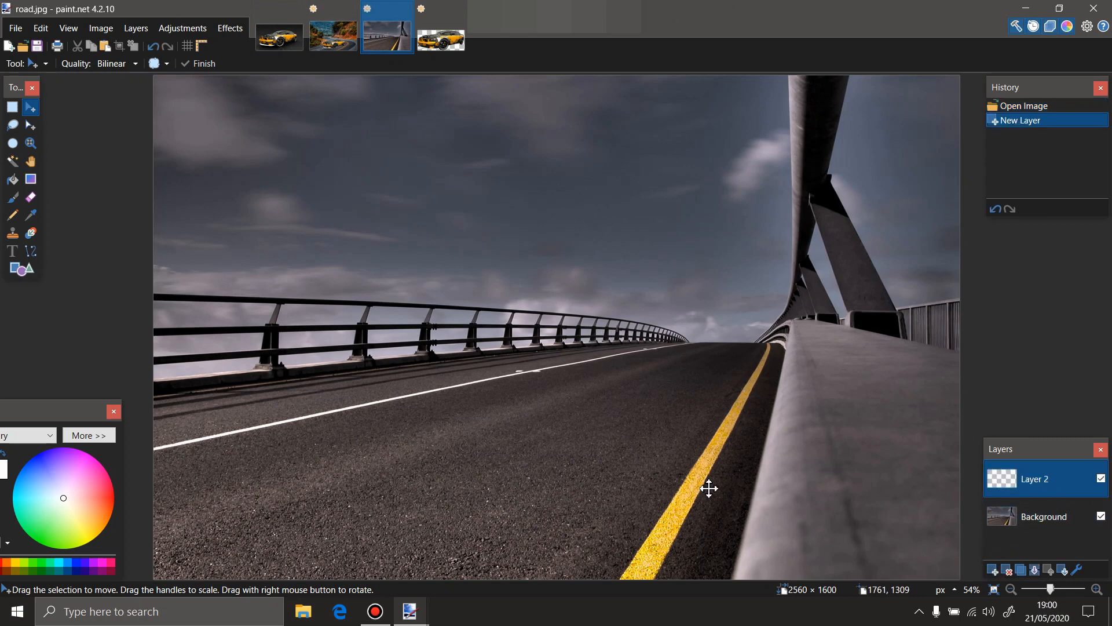
key(ctrl+v)
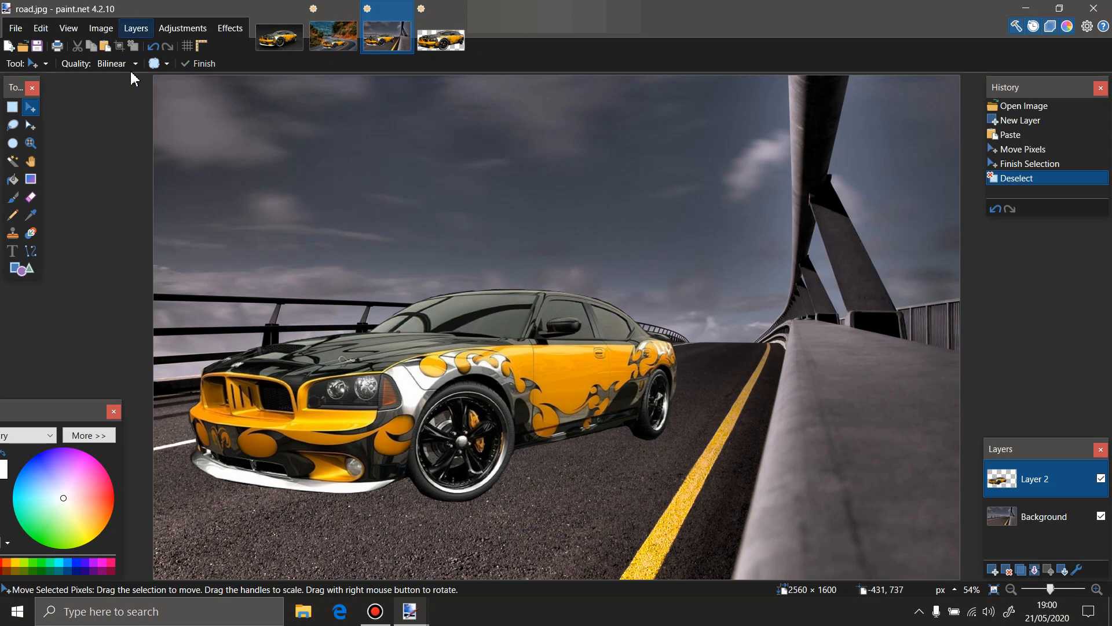
click(278, 38)
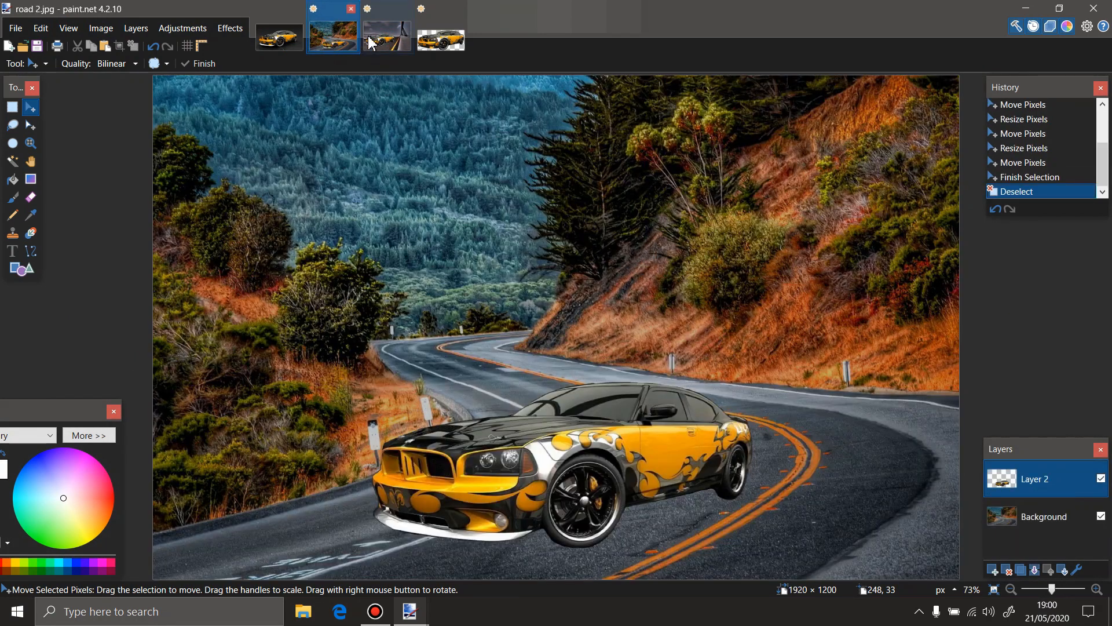
click(387, 40)
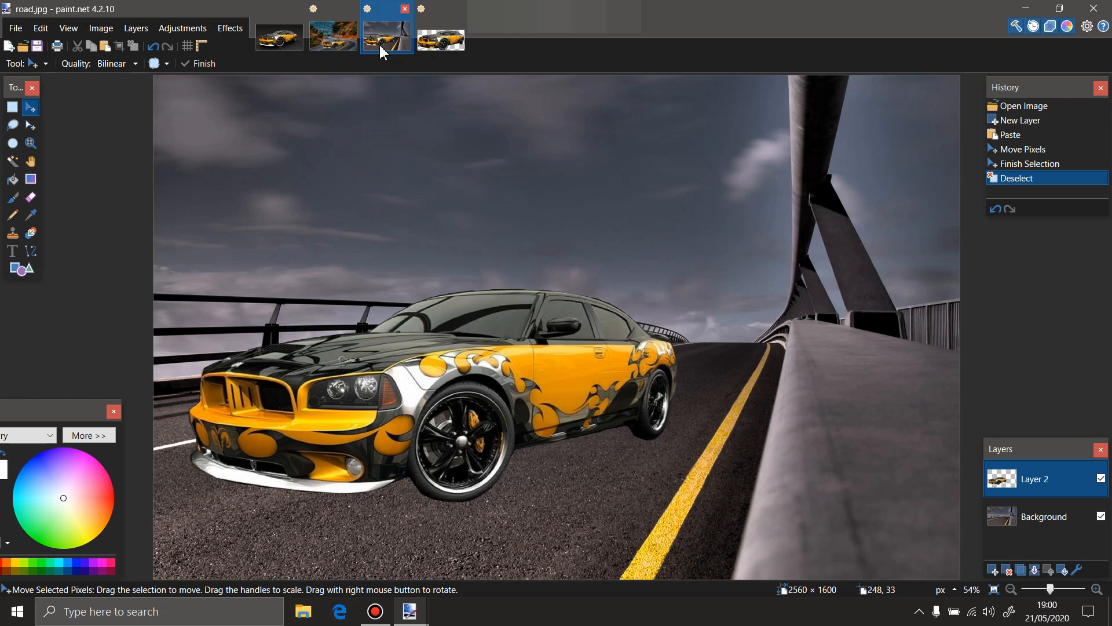
mouse_move(1046, 201)
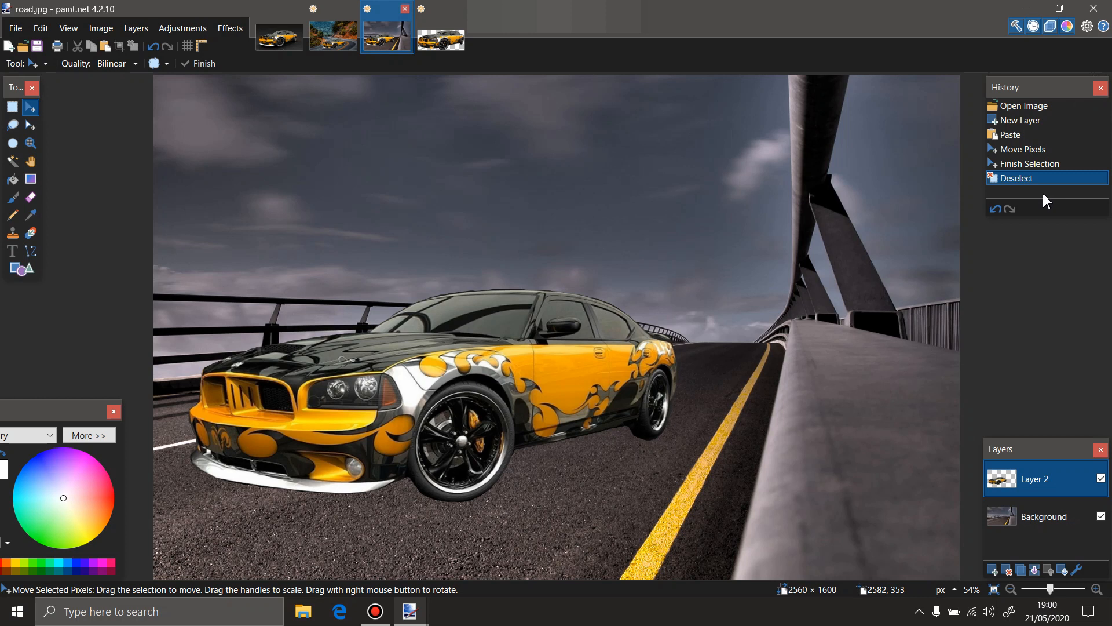
mouse_move(792, 261)
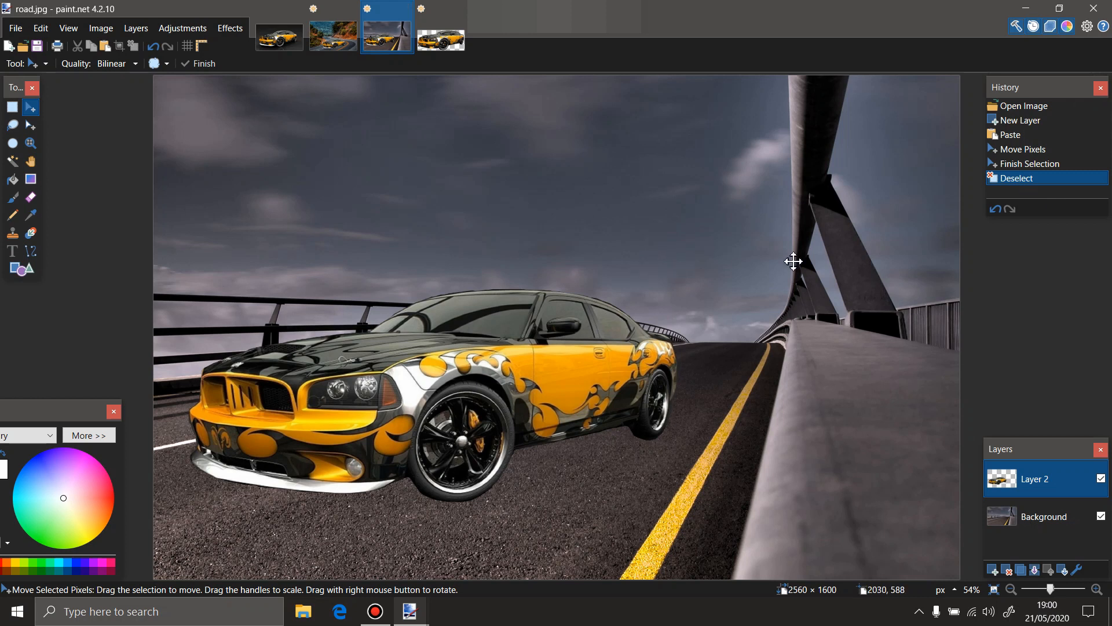
mouse_move(811, 241)
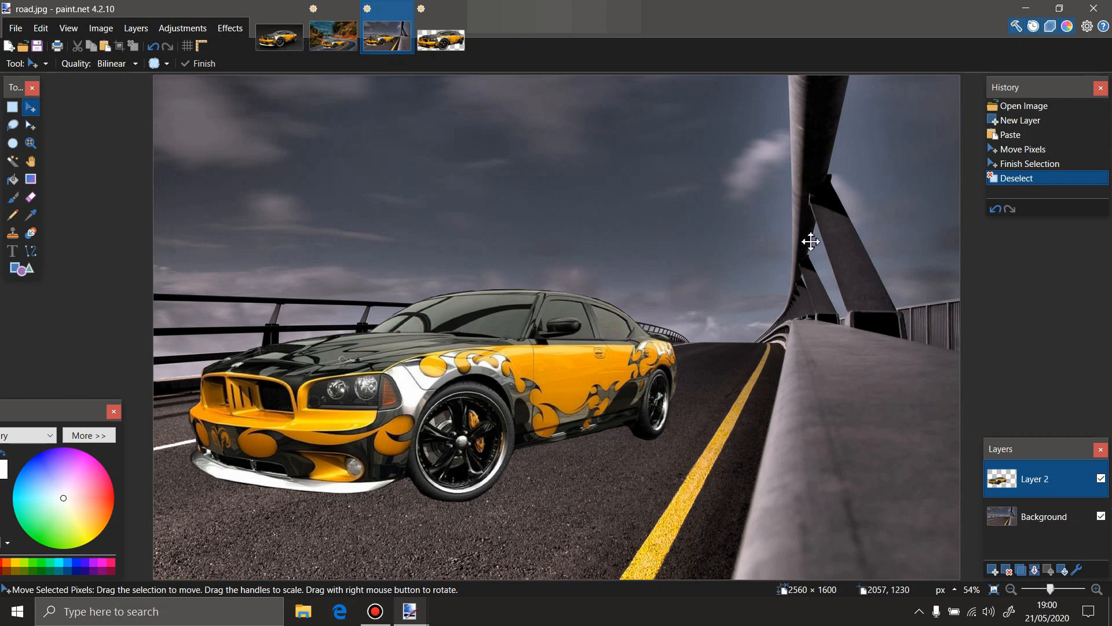